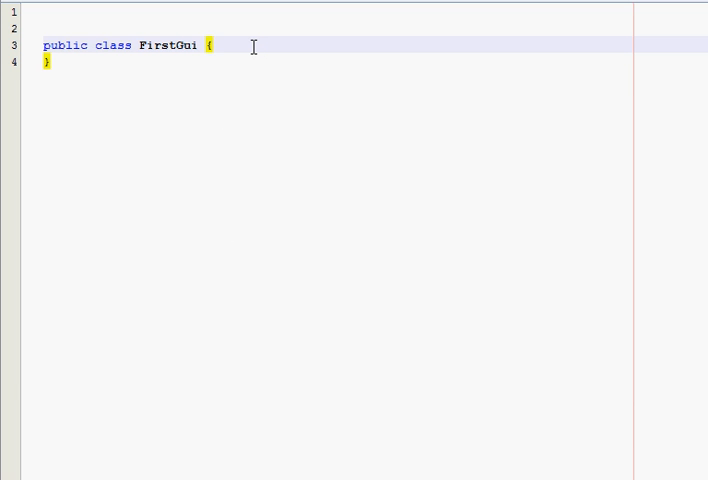
Insert a blank line above the 'public class FirstGui' declaration.
left_click(212, 44)
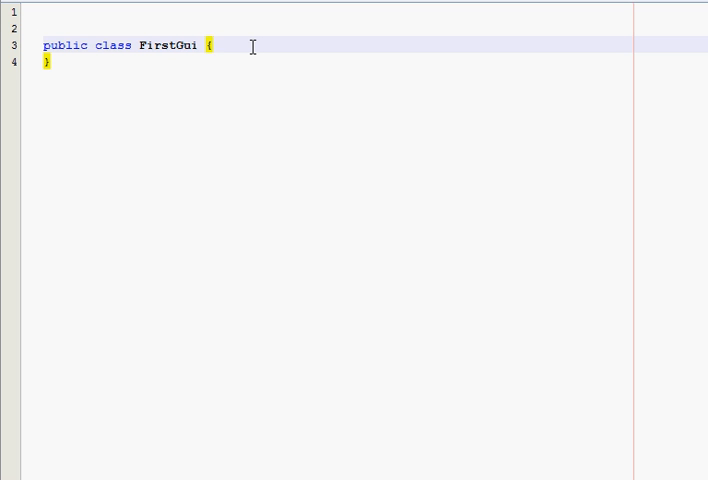
left_click(210, 46)
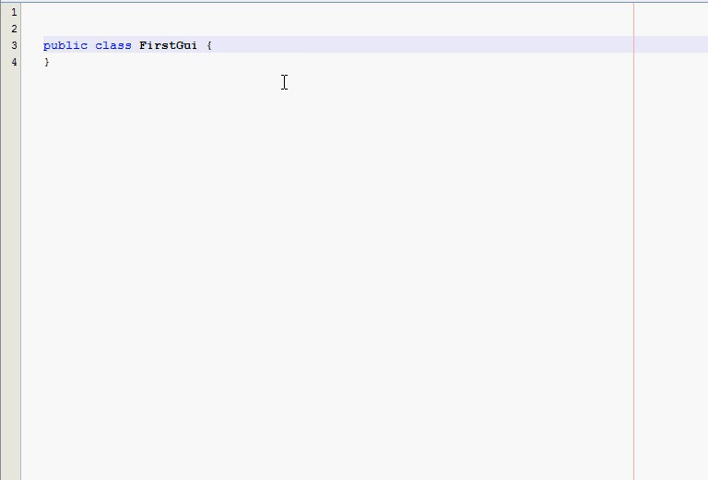
double_click(166, 44)
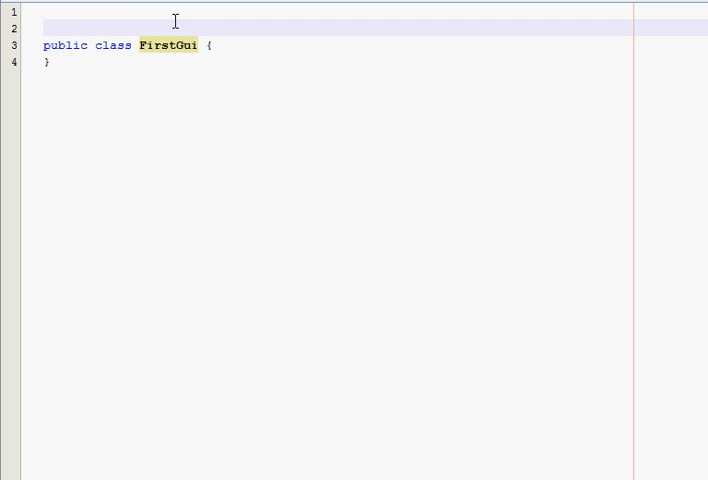
left_click(44, 28)
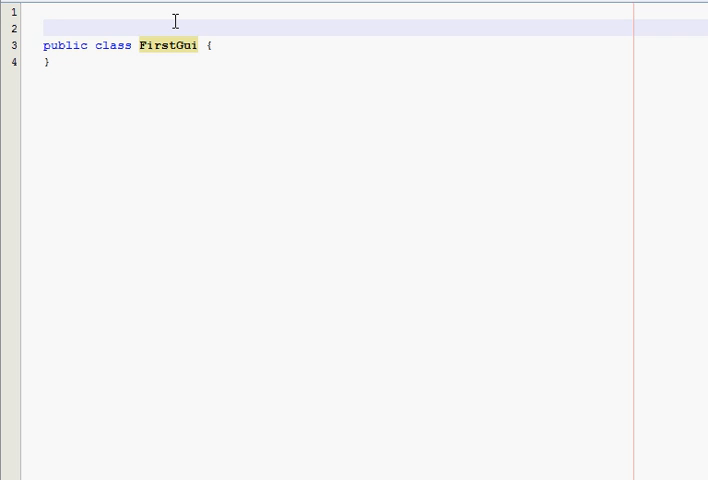
left_click(44, 28)
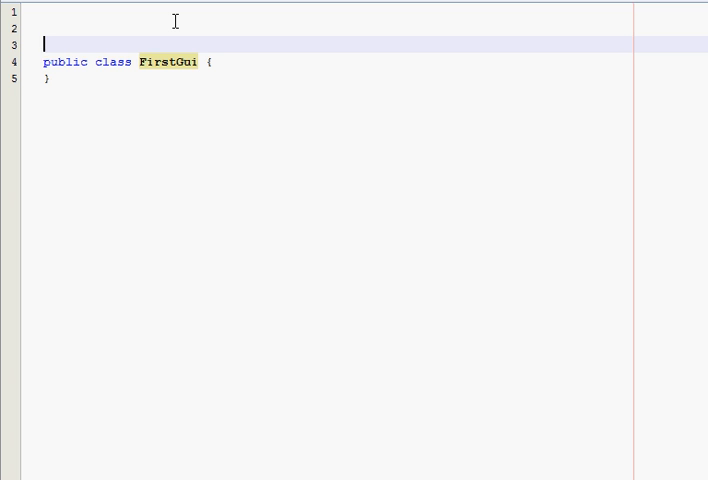
Write 'import java.awt.*;' above the class and start a second import line.
type("imporr")
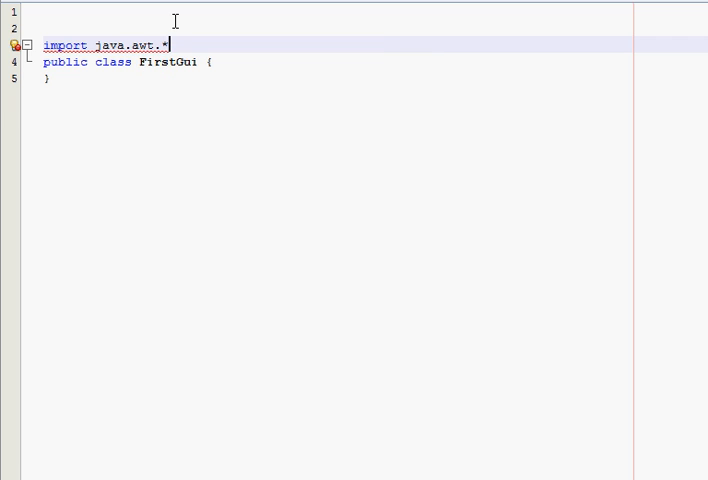
type(";")
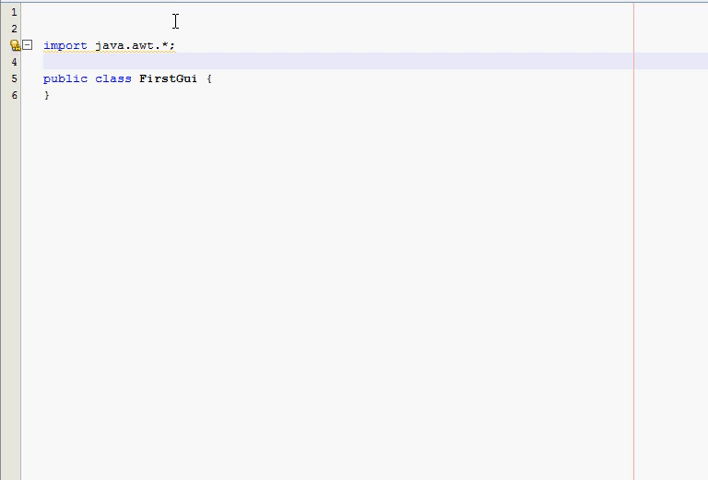
left_click(40, 62)
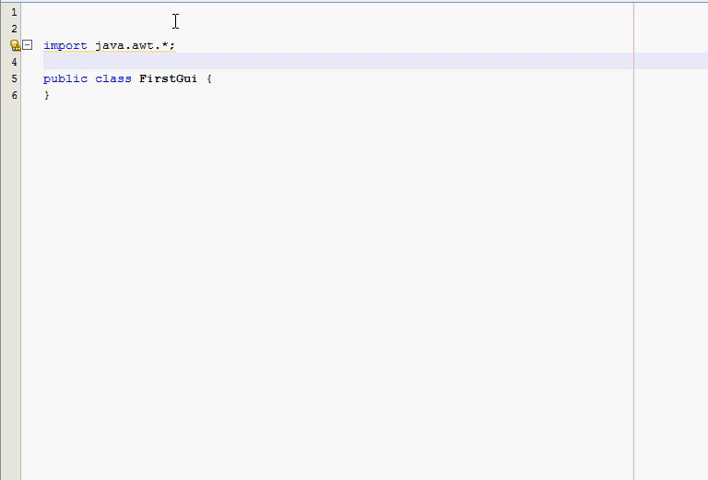
left_click(42, 62)
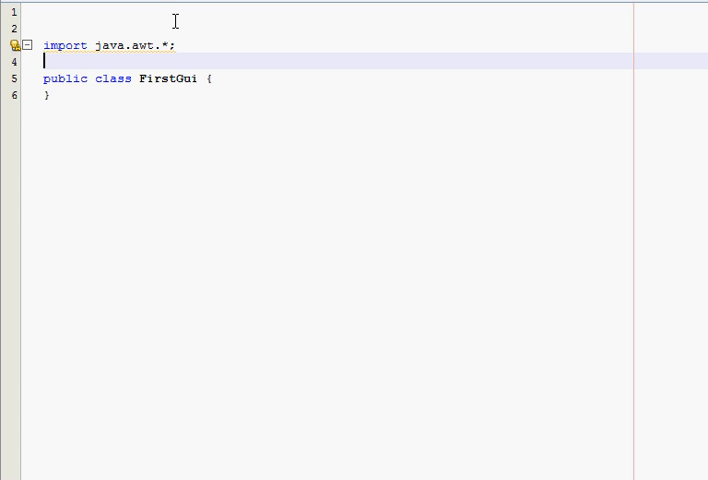
Write 'import javax.swing.*;' and collapse the import fold.
type("import java")
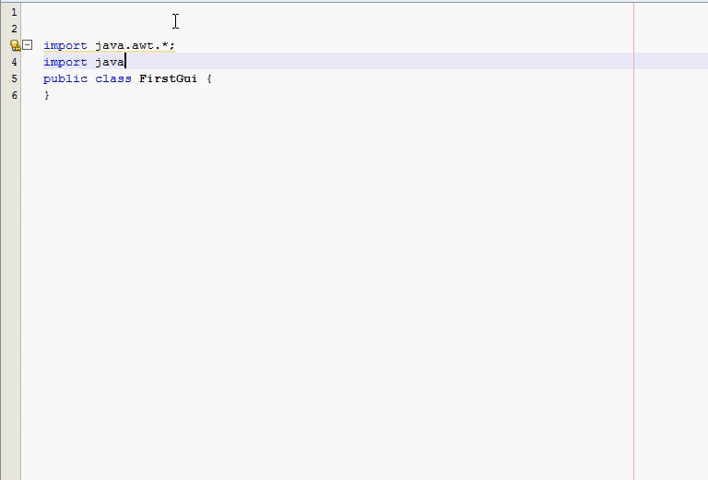
type("x")
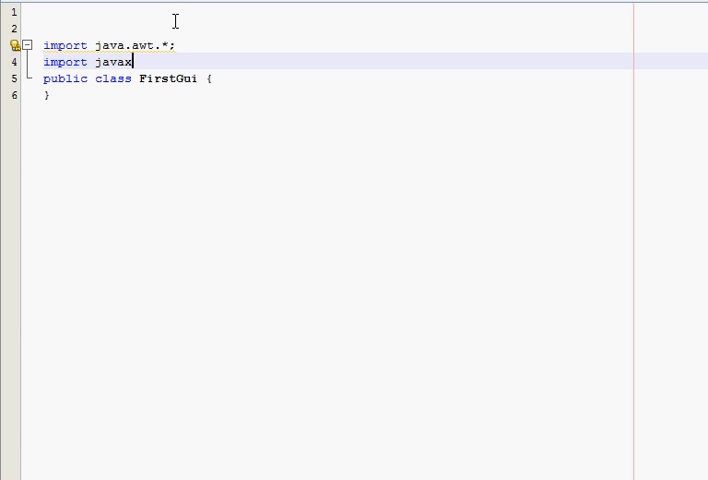
type(".swing.*;")
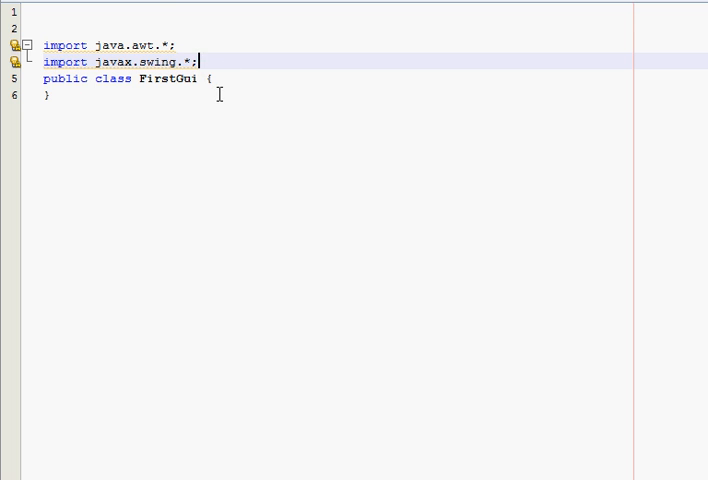
left_click(32, 44)
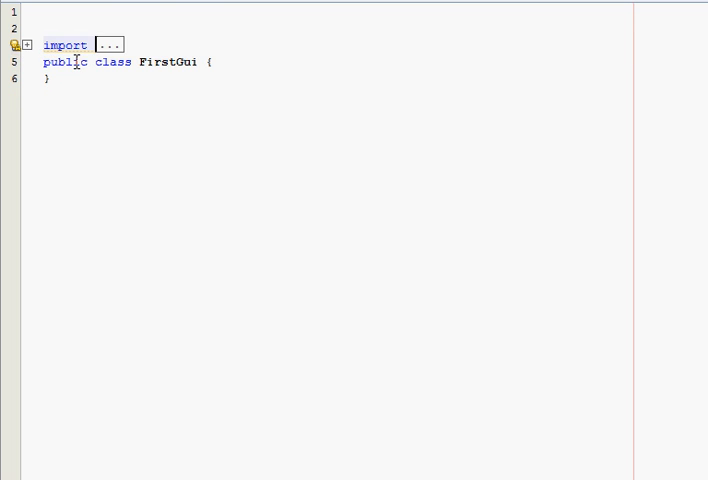
Make FirstGui extend JFrame and open blank lines inside the class body.
left_click(204, 62)
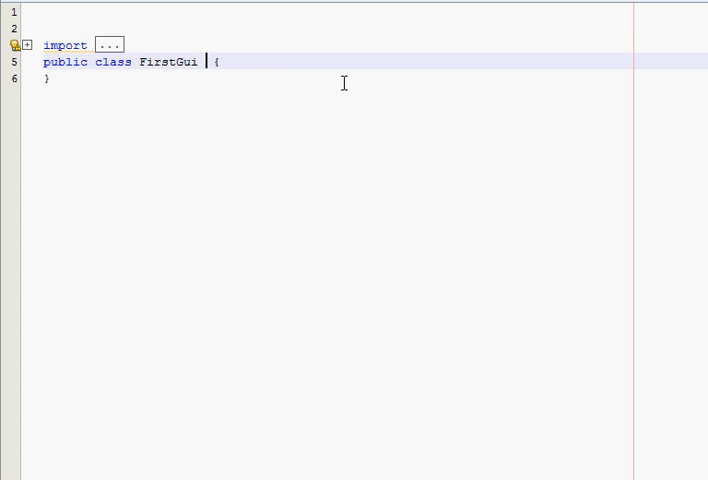
type("extends J")
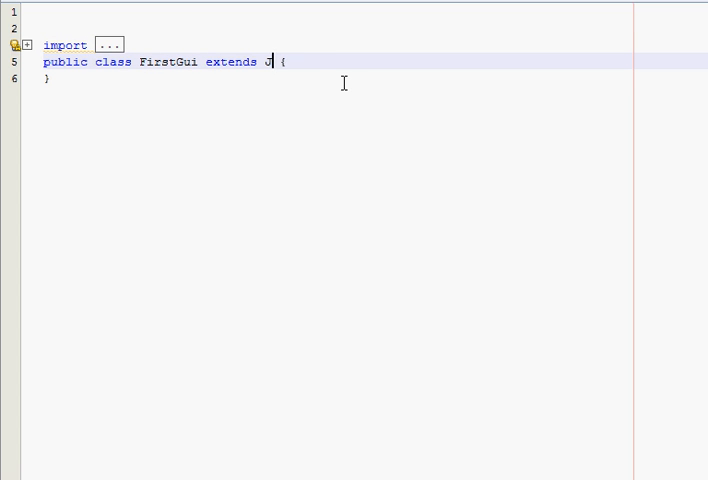
type("Frame")
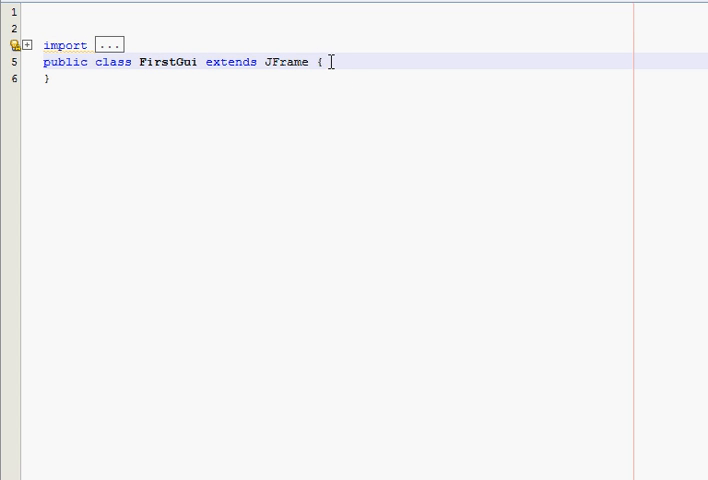
left_click(320, 62)
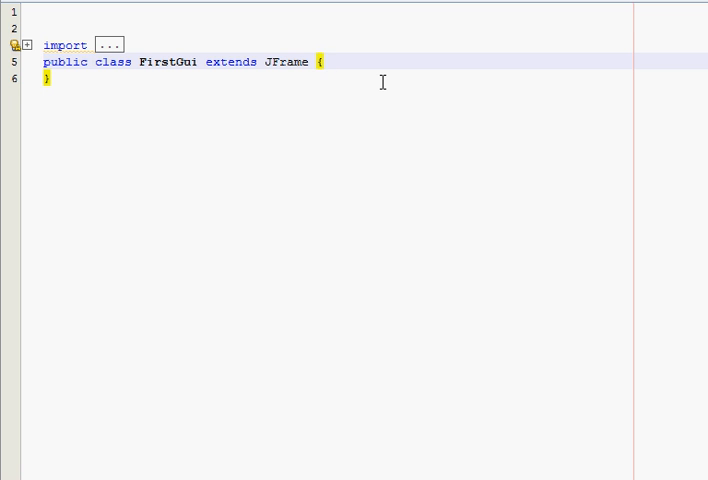
key("enter")
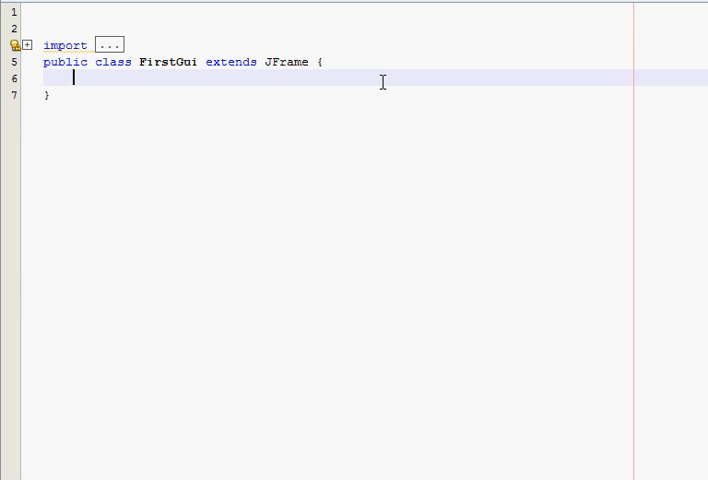
key("enter")
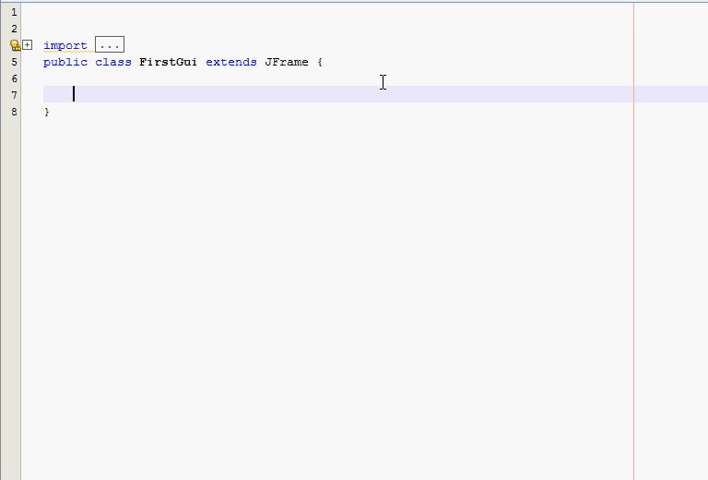
Declare a private JLabel label field inside FirstGui.
type("private J")
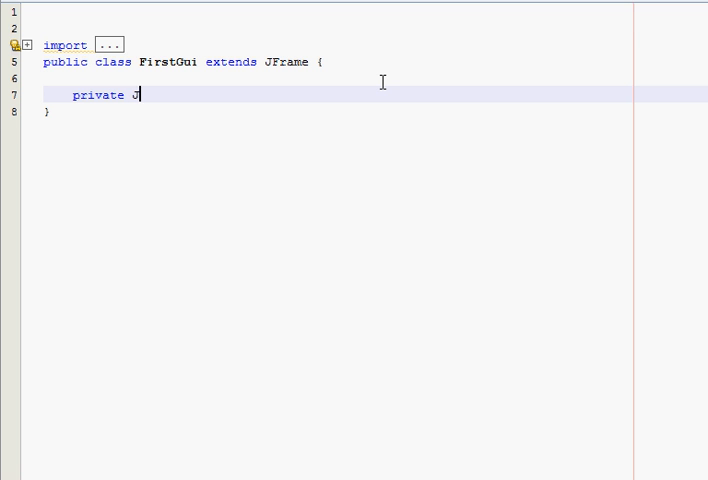
type("Label")
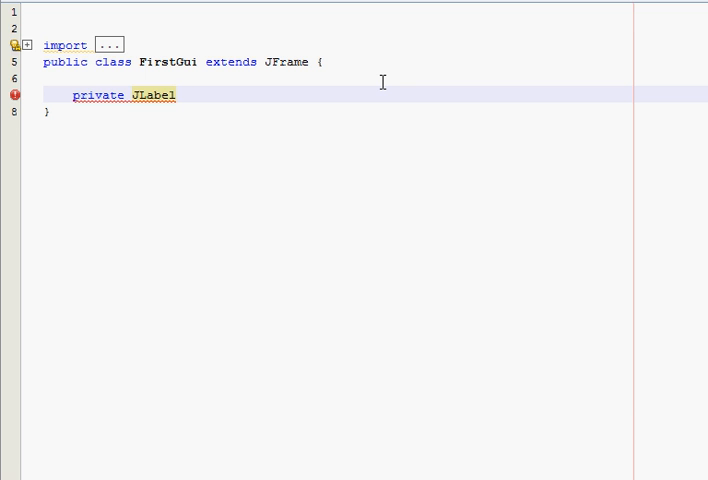
left_click(176, 94)
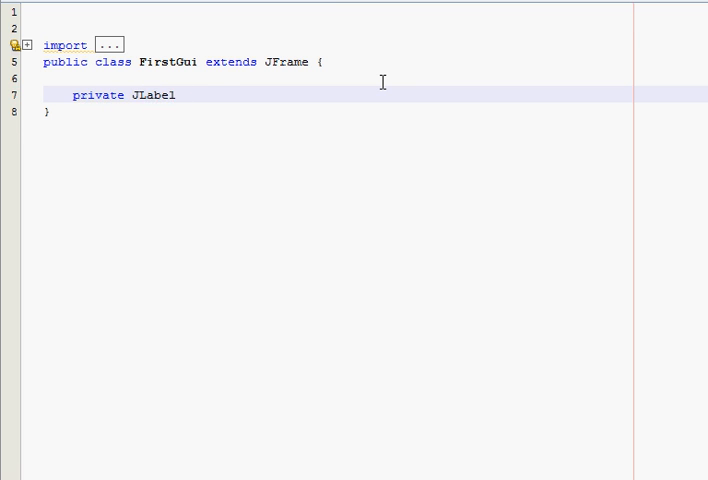
type("label;")
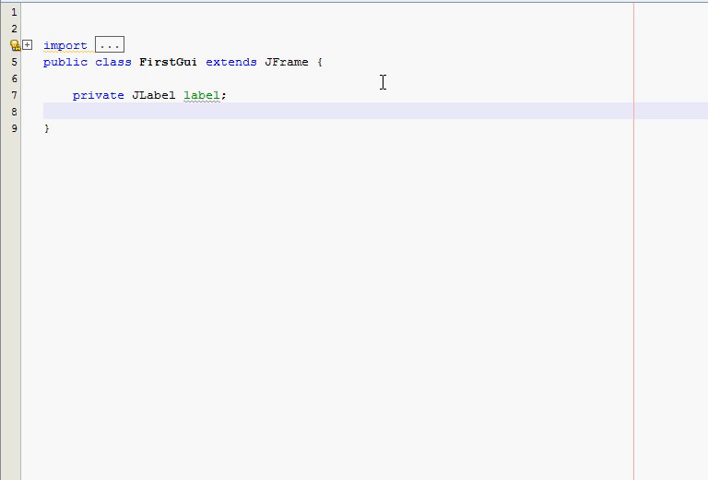
left_click(70, 112)
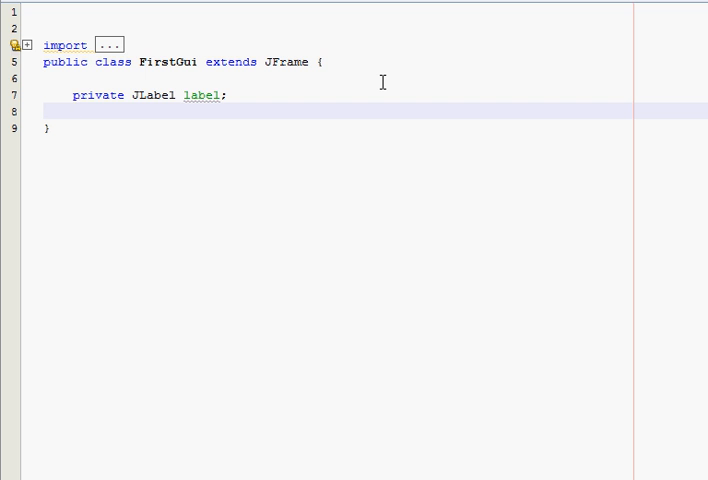
Declare private JButton button and JTextField textfield fields below it.
type("priva")
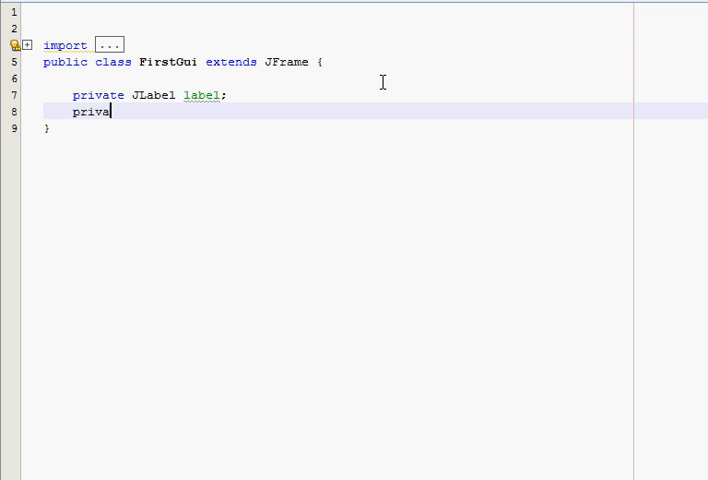
type("te JButton button;")
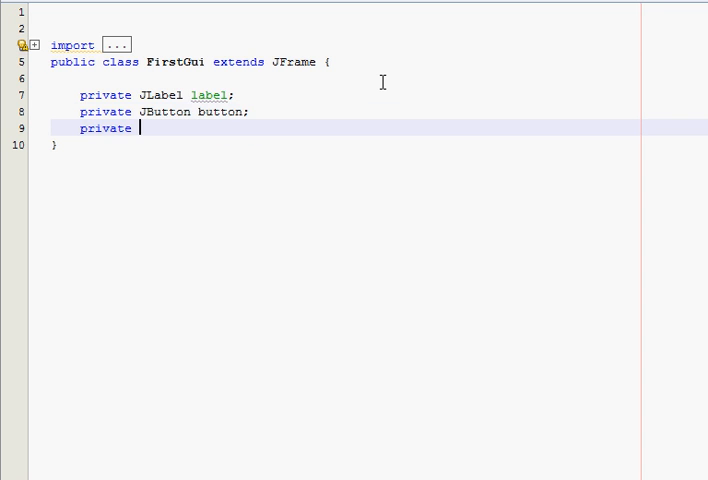
type("JTextField text")
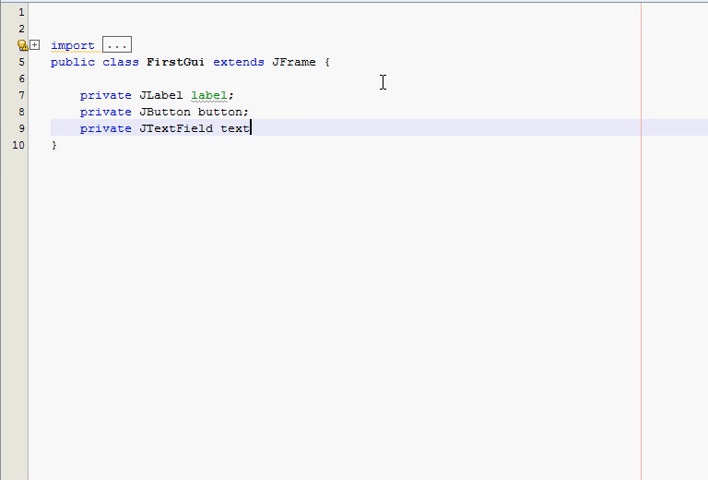
type("field;")
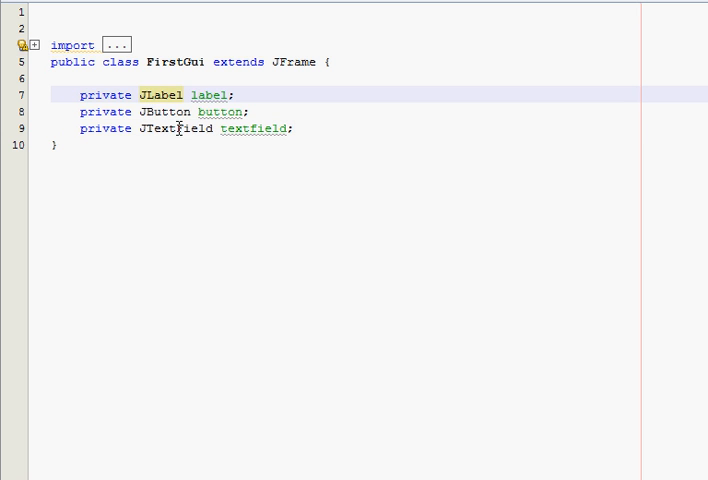
mouse_move(244, 128)
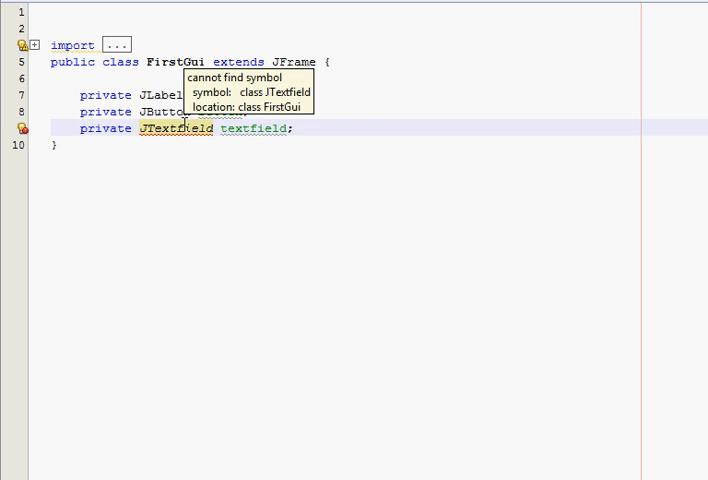
mouse_move(402, 138)
type("F")
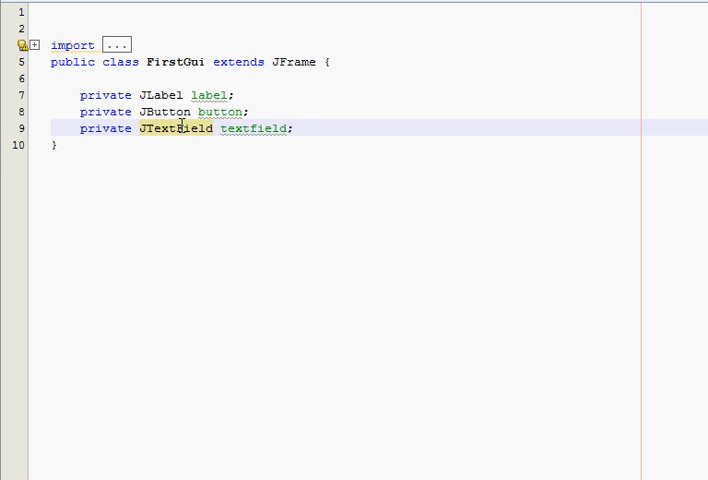
Write an empty public FirstGui() constructor below the field declarations.
left_click(296, 128)
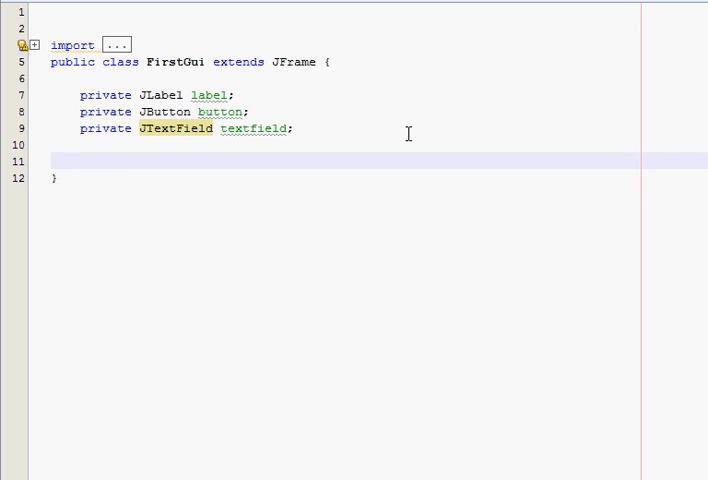
left_click(84, 160)
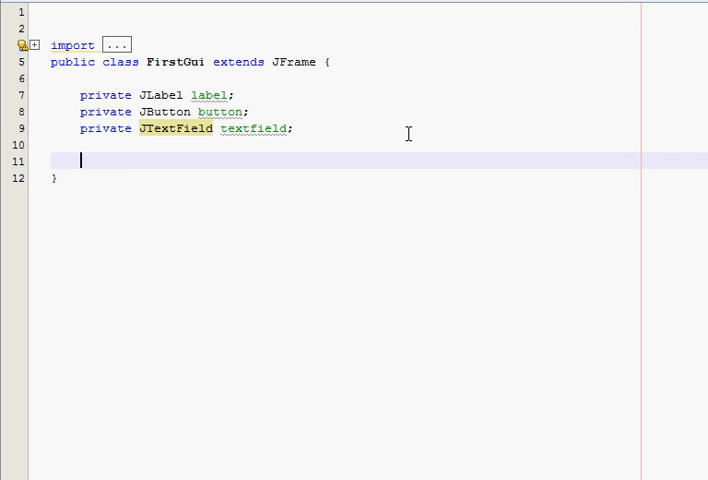
type("public F")
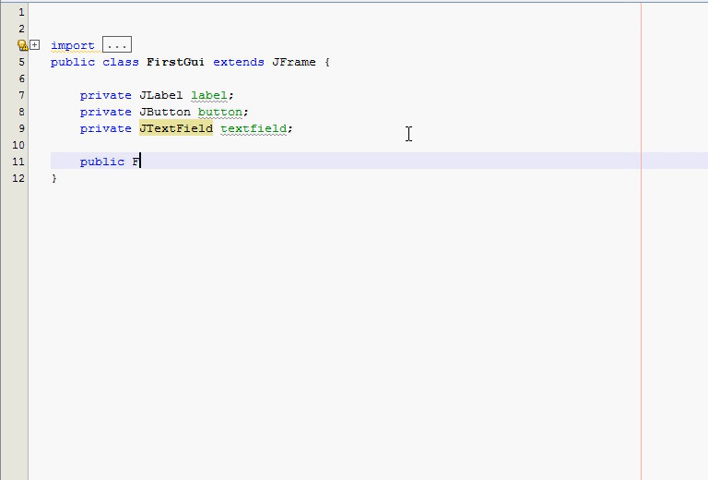
type("irstGui(")
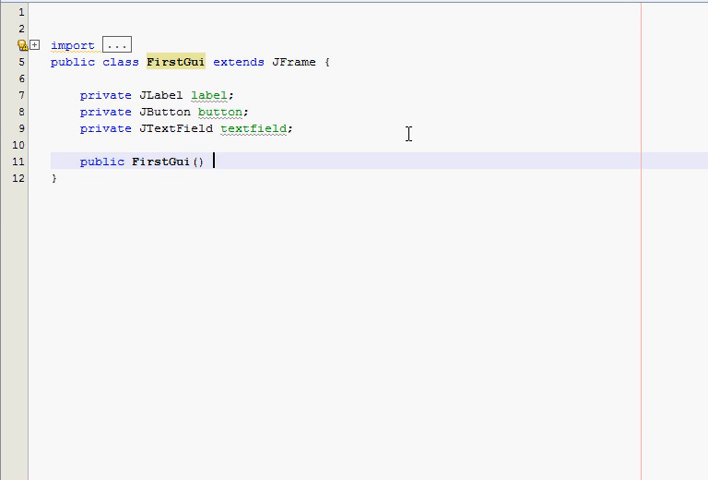
type("{")
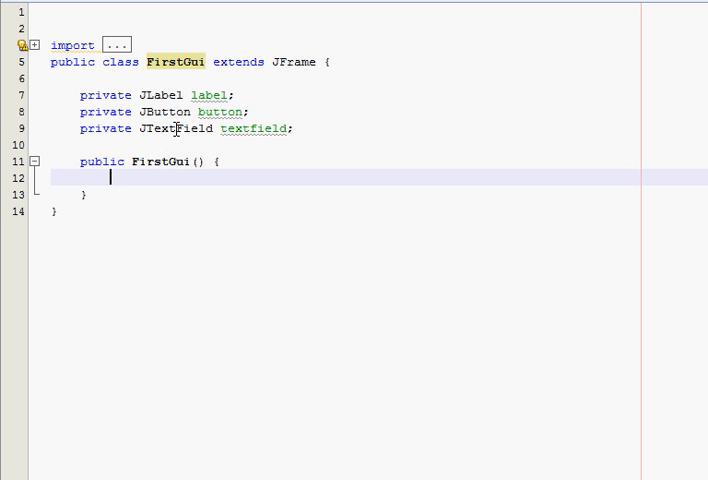
mouse_move(238, 160)
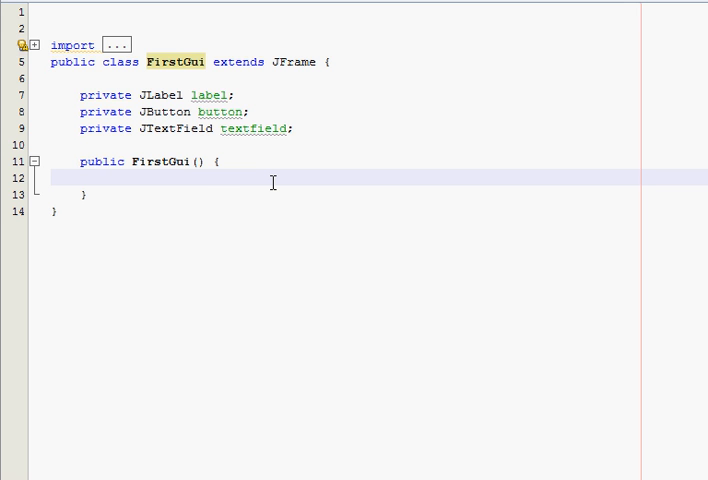
left_click(110, 178)
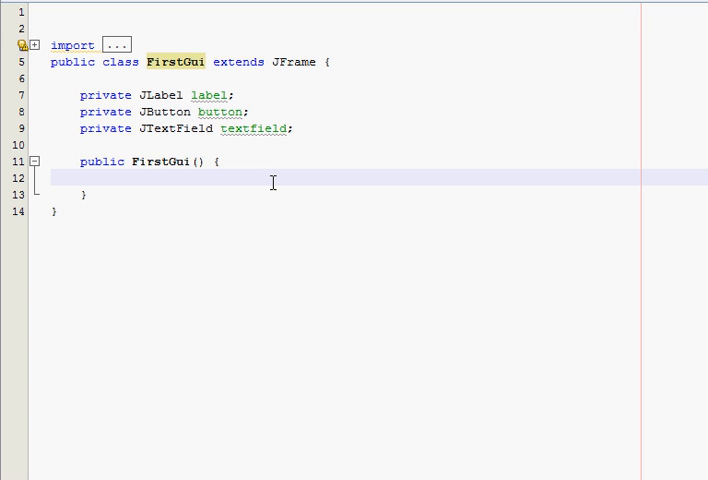
left_click(110, 178)
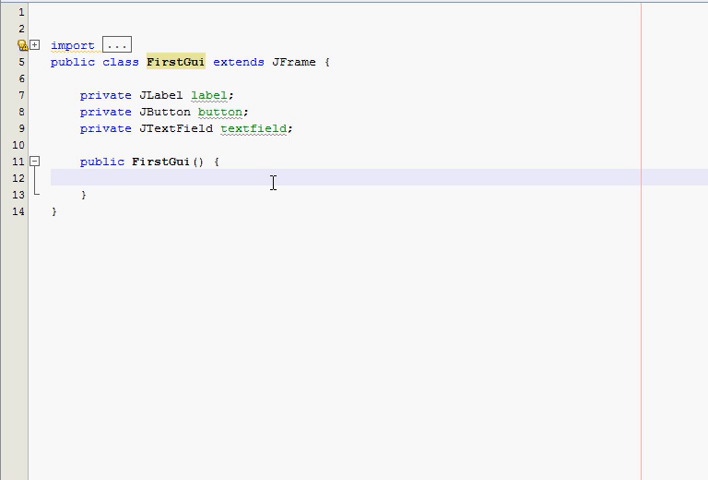
Call setLayout(new FlowLayout()); as the first constructor statement.
type("setlayo")
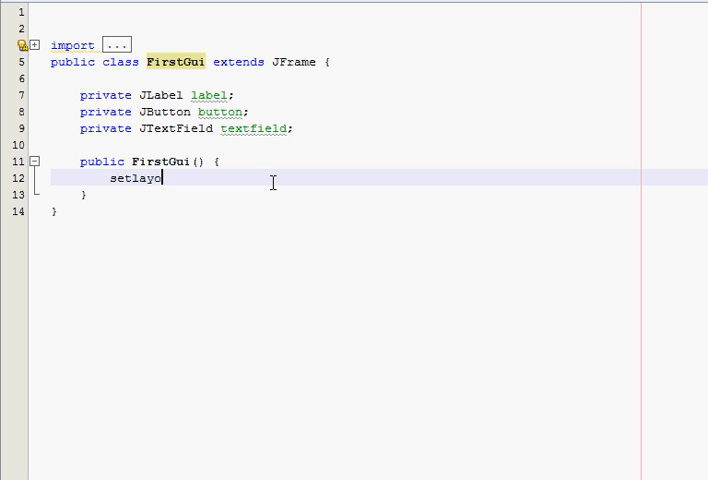
type("ut")
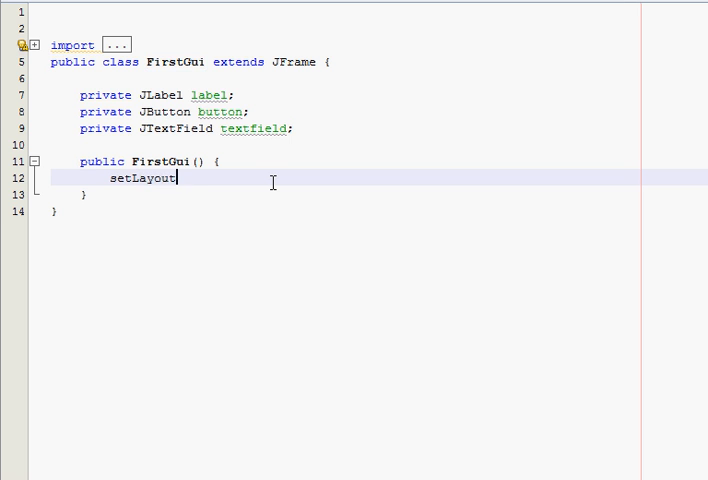
type("(new")
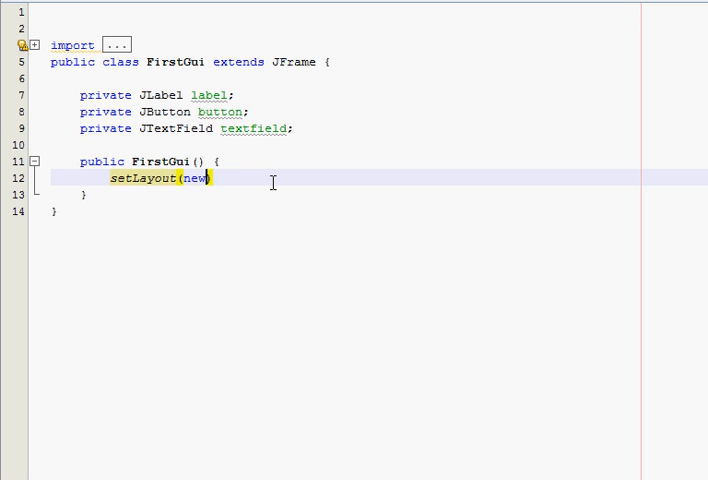
type("FlowLayout(")
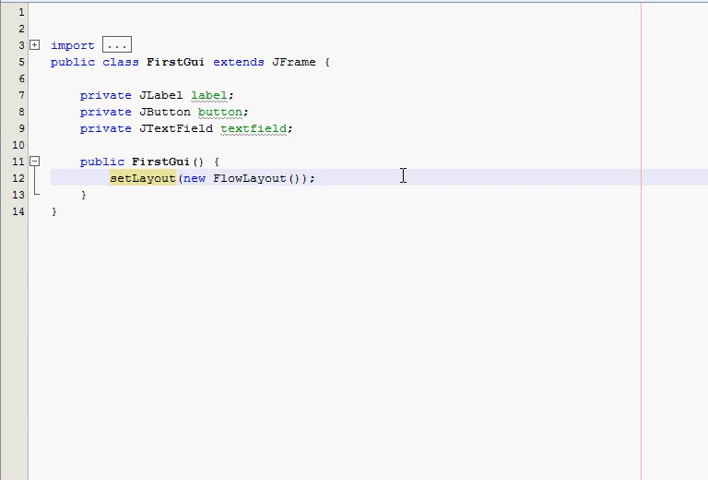
key("enter")
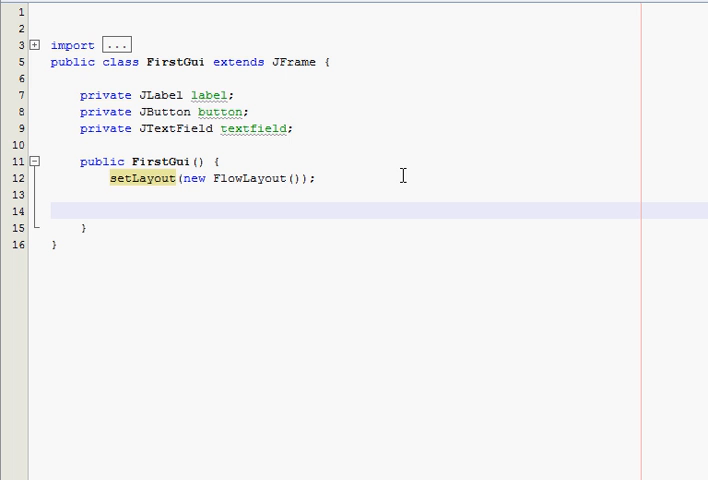
Create label as new JLabel("Hi, I am a label") in the constructor.
type("label =")
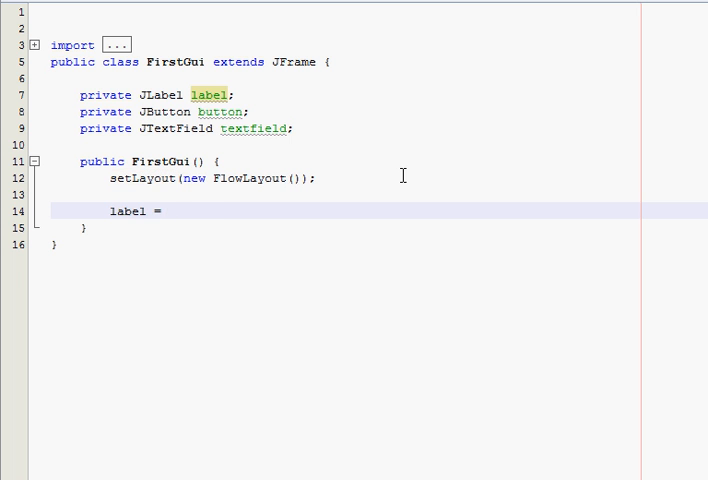
type("new JLabel(\"\")")
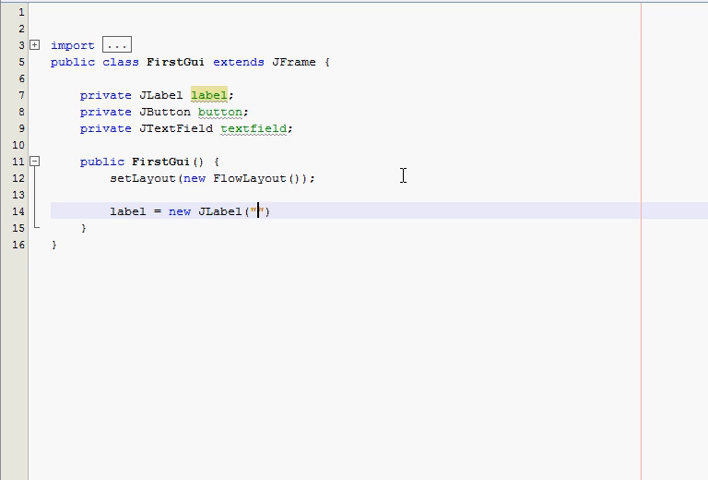
type("\"")
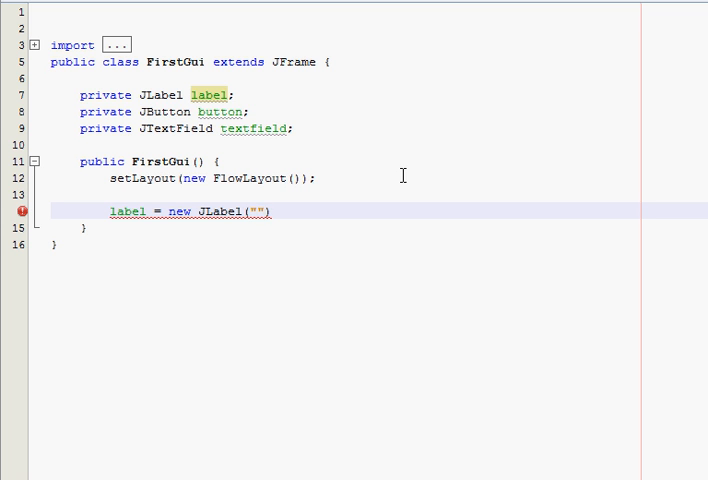
left_click(258, 212)
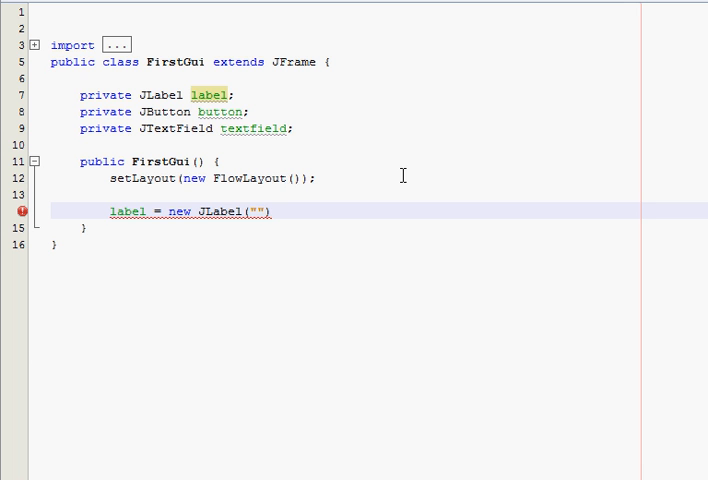
type("Hi, I am a l")
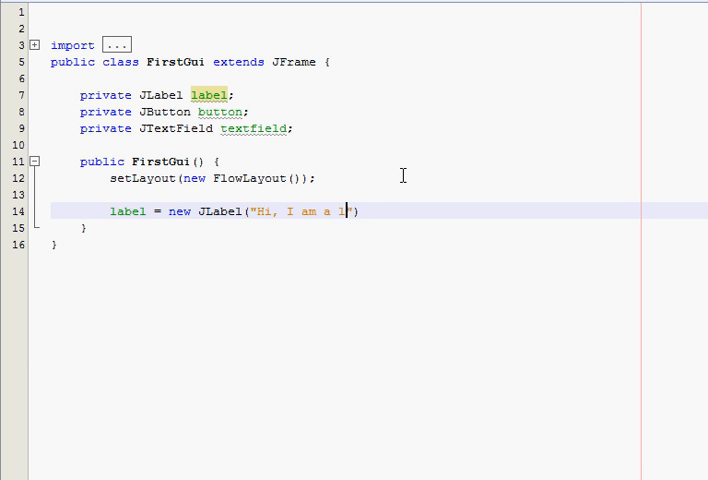
type("abel")
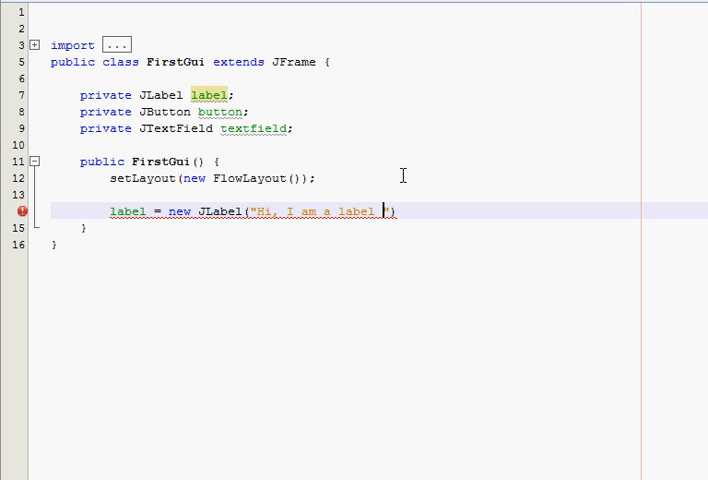
type(");")
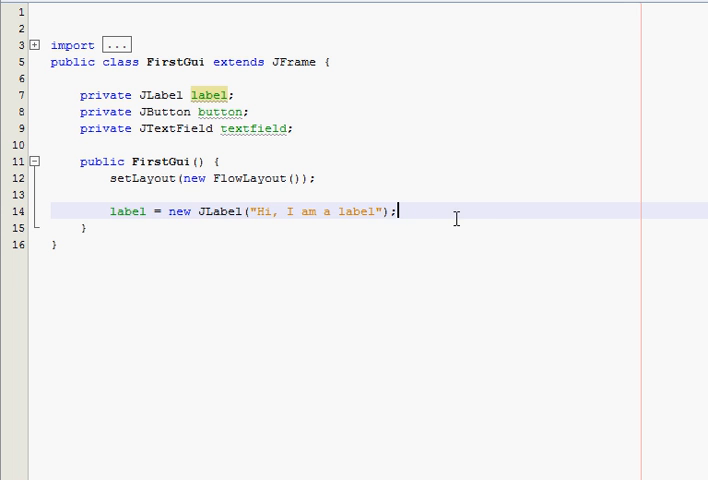
key("Return")
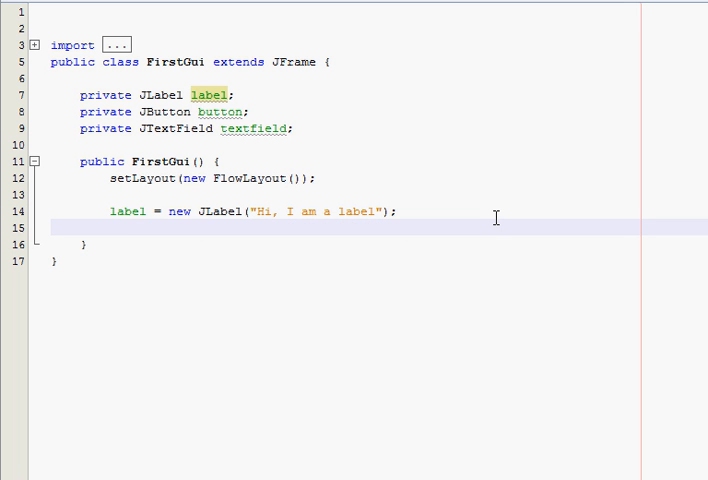
Add the label to the window with add(label);.
left_click(112, 228)
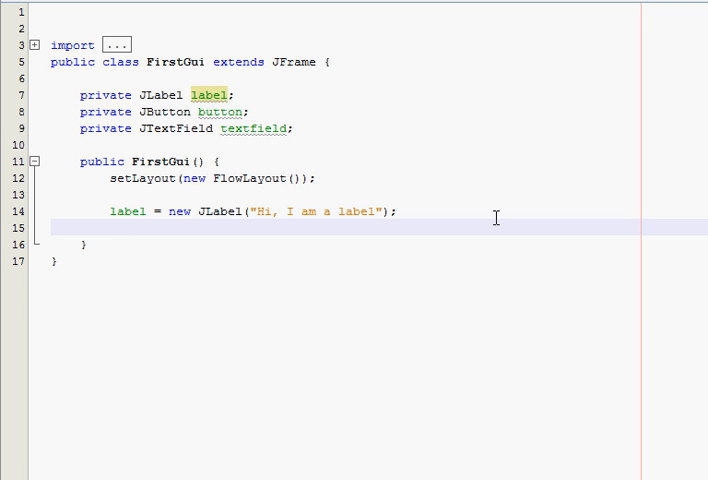
type("add")
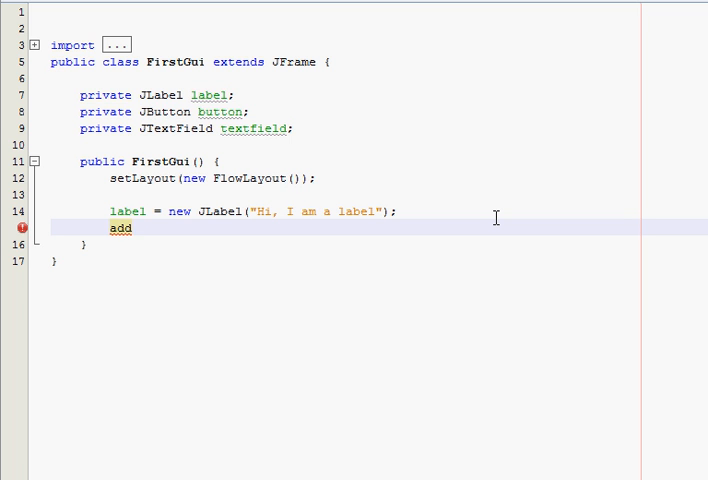
type("()")
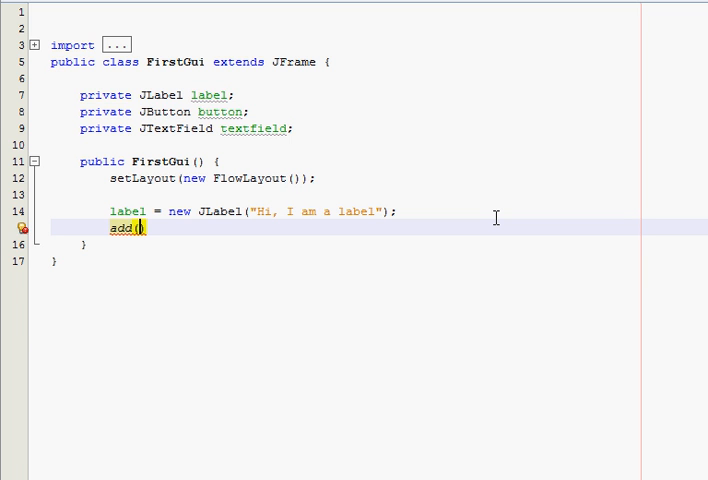
type("label);")
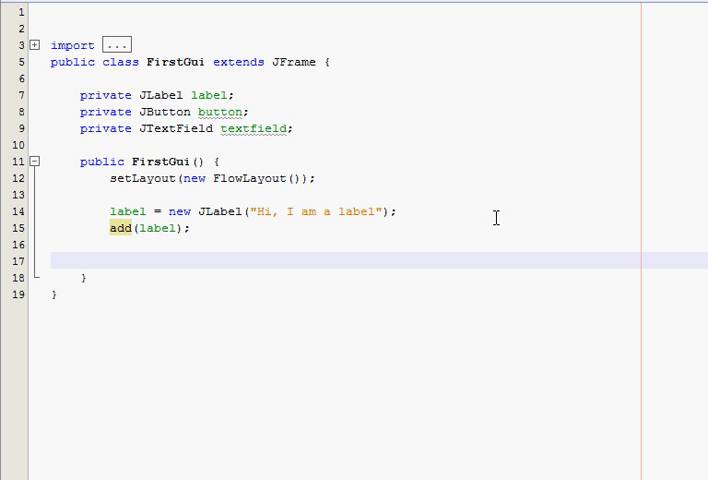
left_click(112, 260)
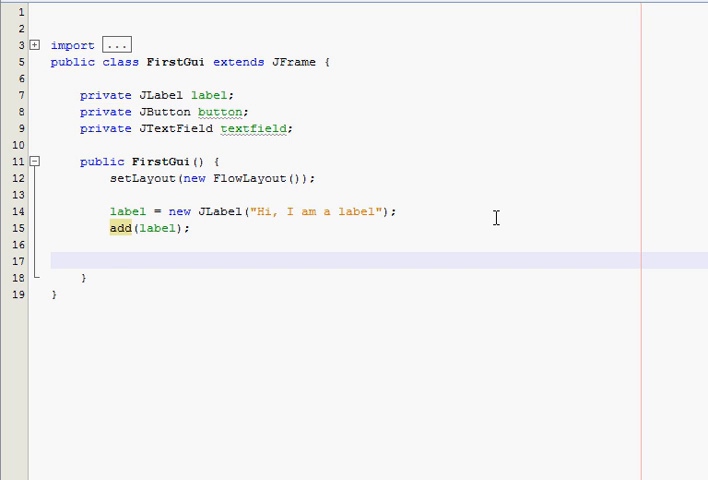
Create textfield as new JTextField(15), removing the stray quotation marks.
type("tex")
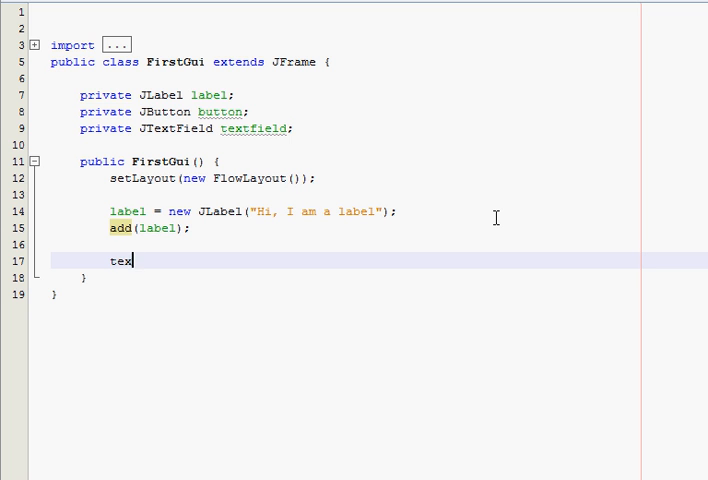
type("tfield = new")
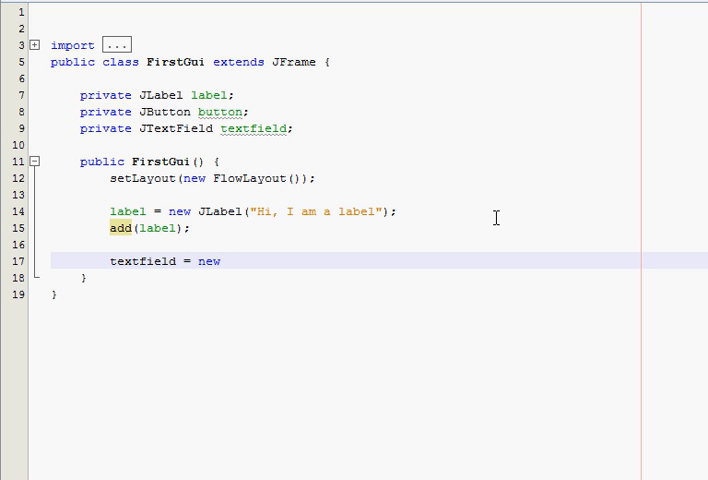
type("JTextField(\"\")")
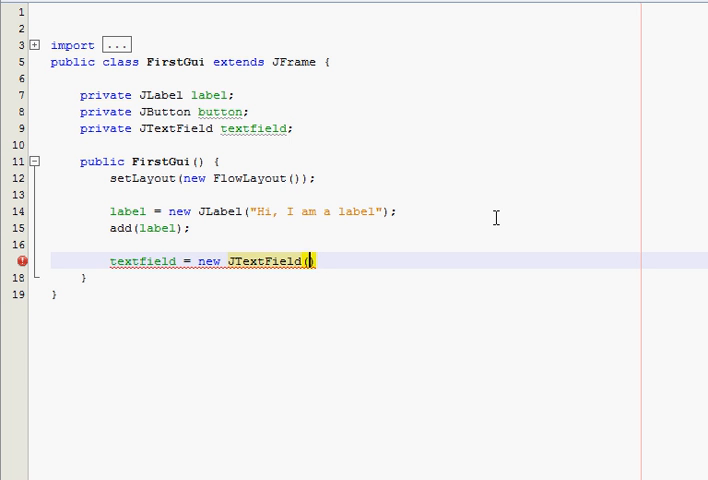
type("\"")
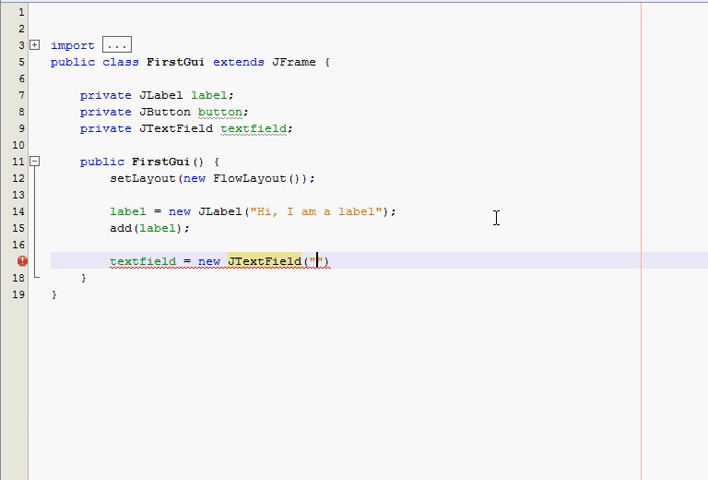
type("\"")
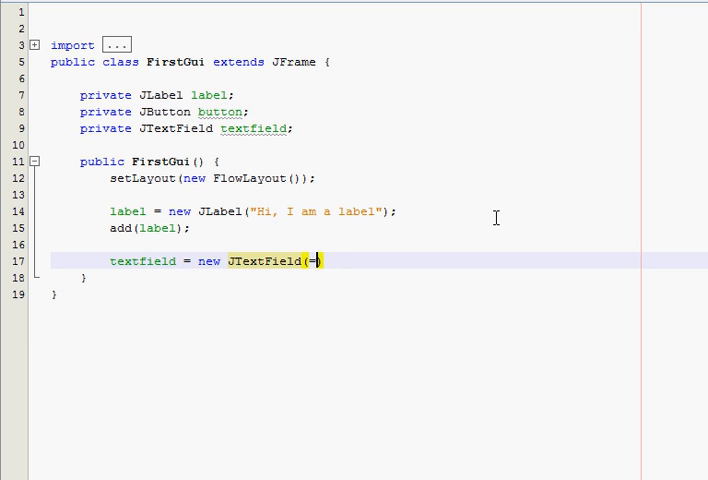
key("Backspace")
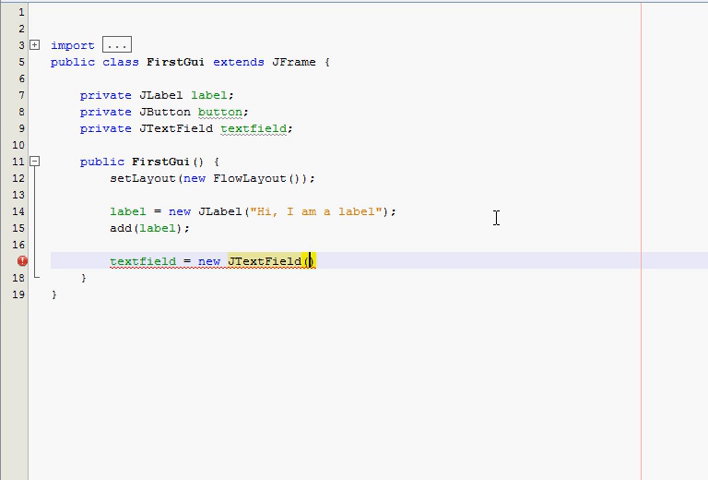
type("15);")
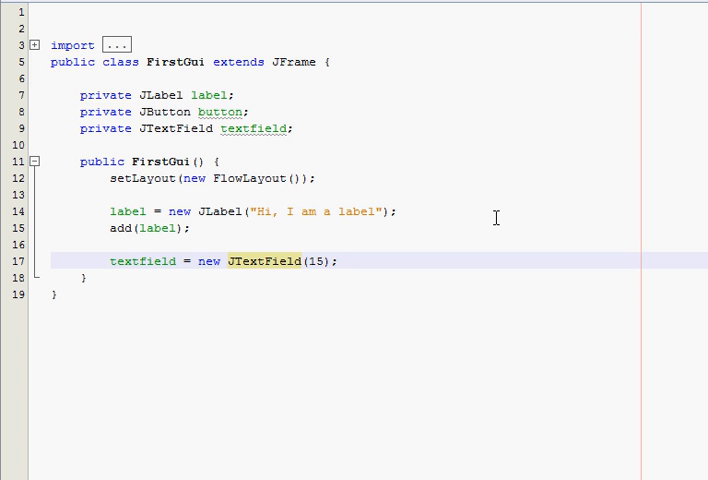
Add the text field to the window with add(textfield);.
key("enter")
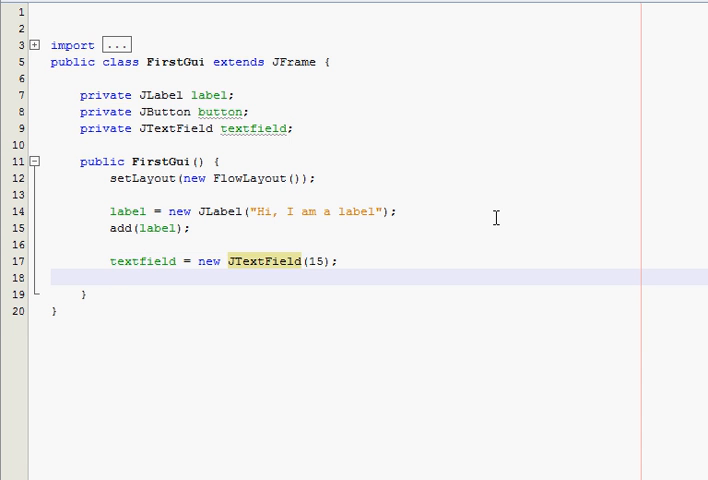
type("add(textfield);")
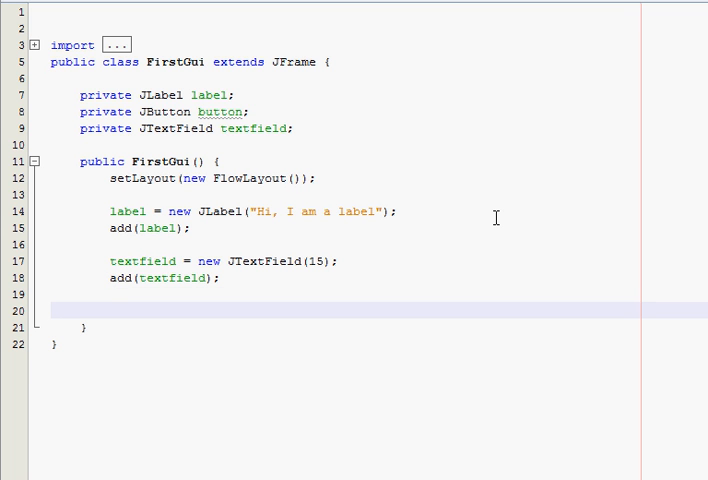
left_click(112, 310)
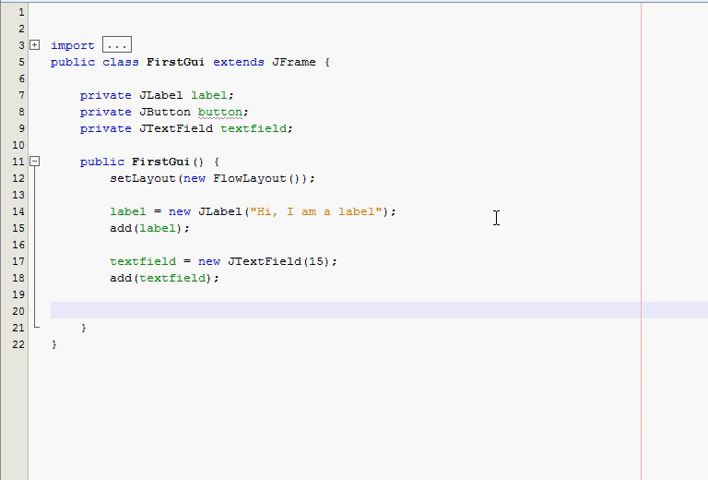
Create button as new JButton("CLICK ME!!!!") and add it with add(button);.
left_click(112, 310)
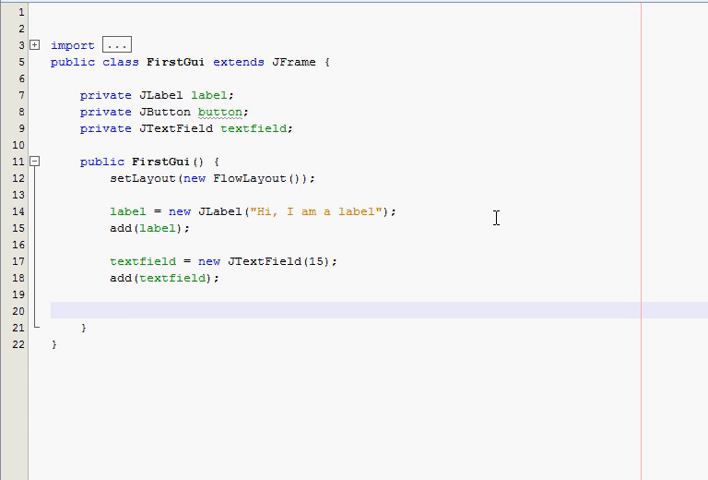
type("button = new")
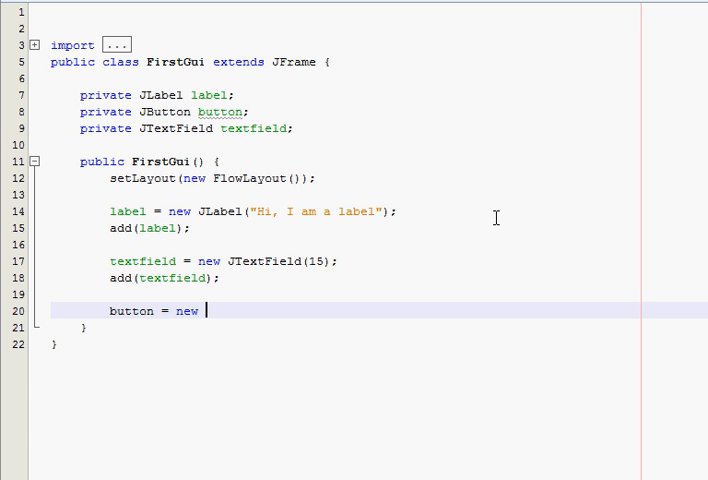
type("JBut")
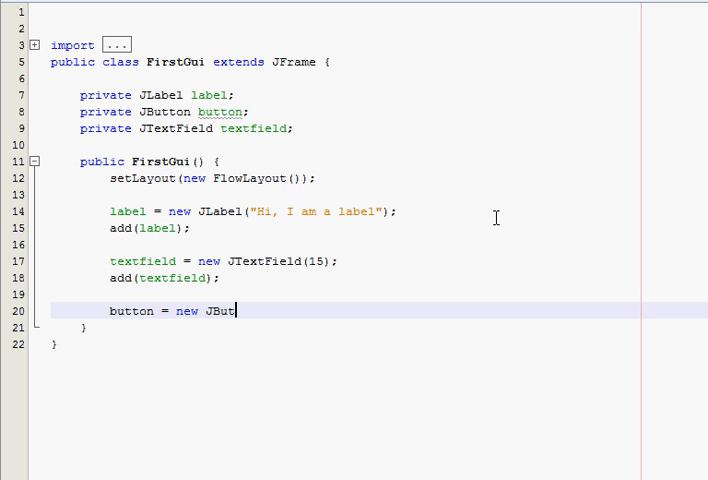
type("ton(\"\")")
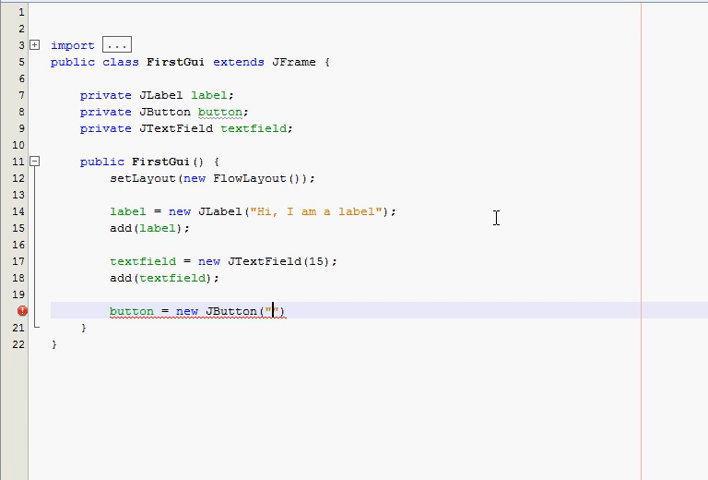
type("CLI")
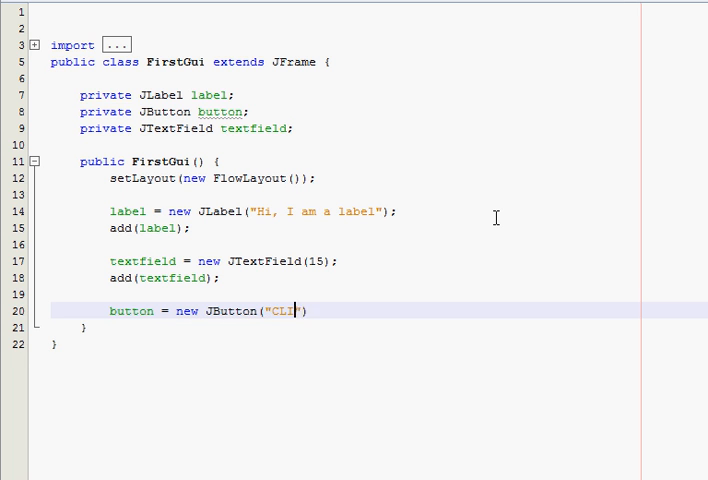
type("CK ME!!!!")
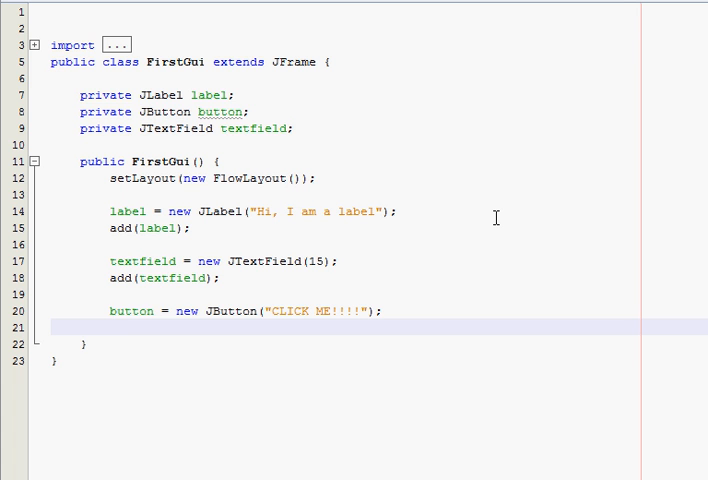
type("add(button")
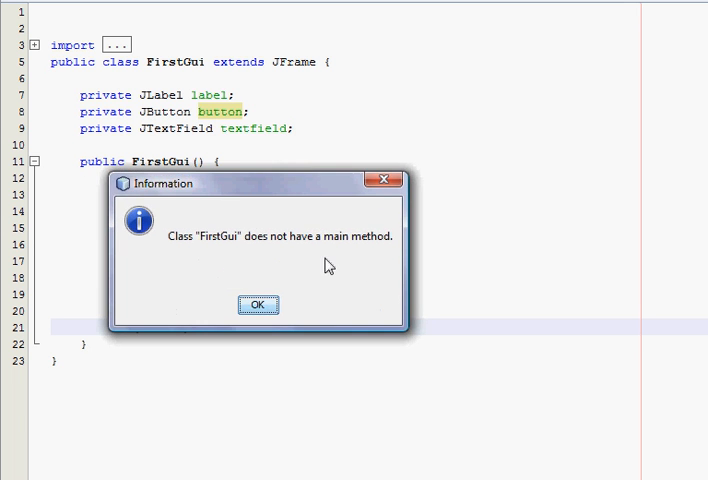
left_click(258, 304)
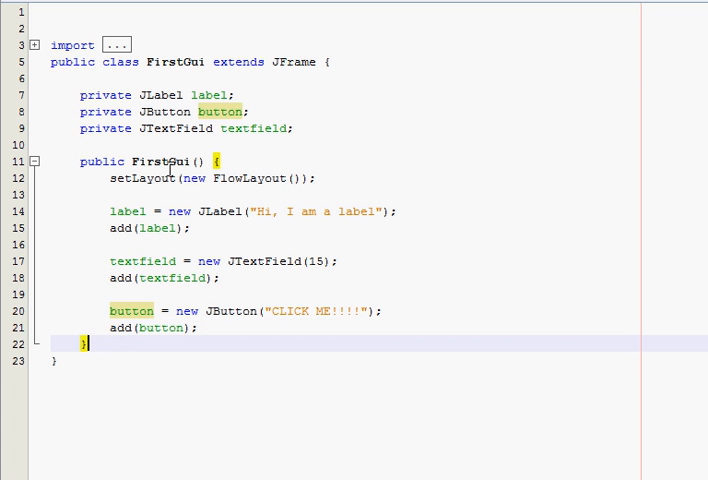
mouse_move(104, 344)
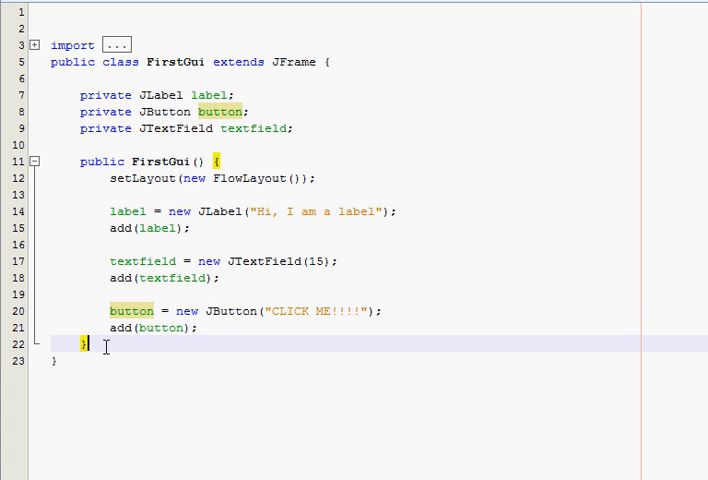
Declare public static void main(String args) below the constructor.
key("Enter")
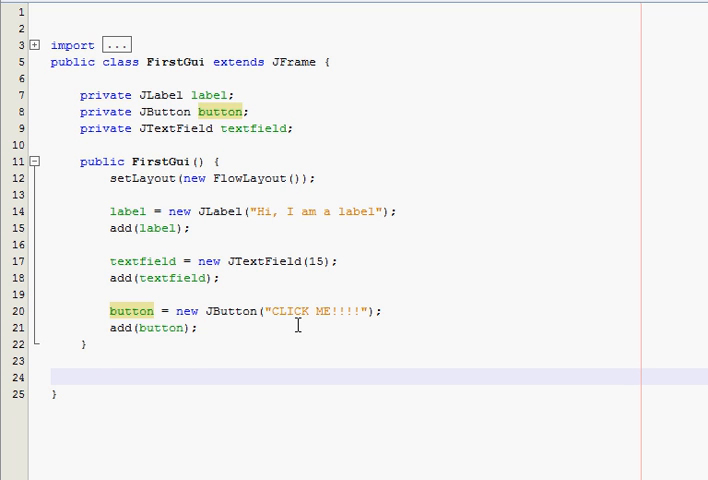
type("public static void m")
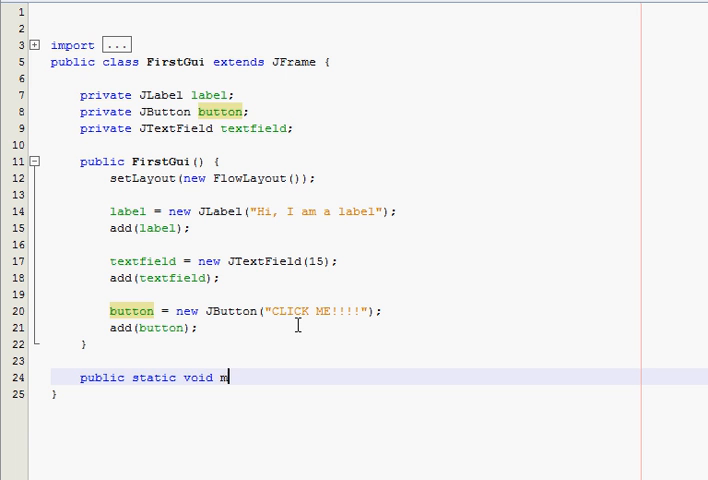
type("ain (String args)")
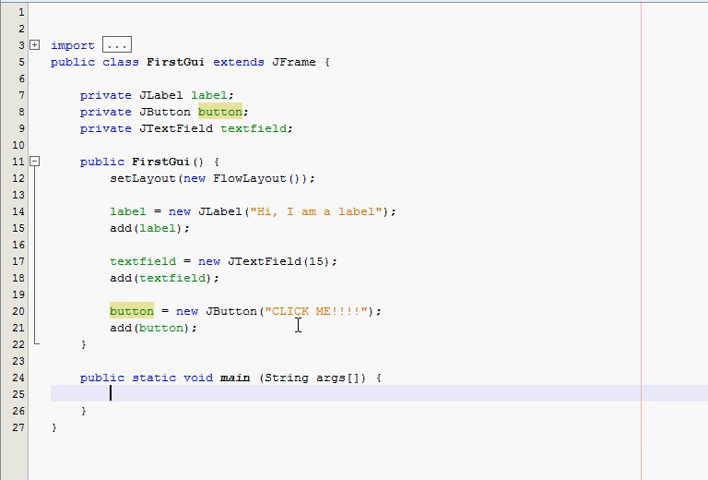
left_click(36, 378)
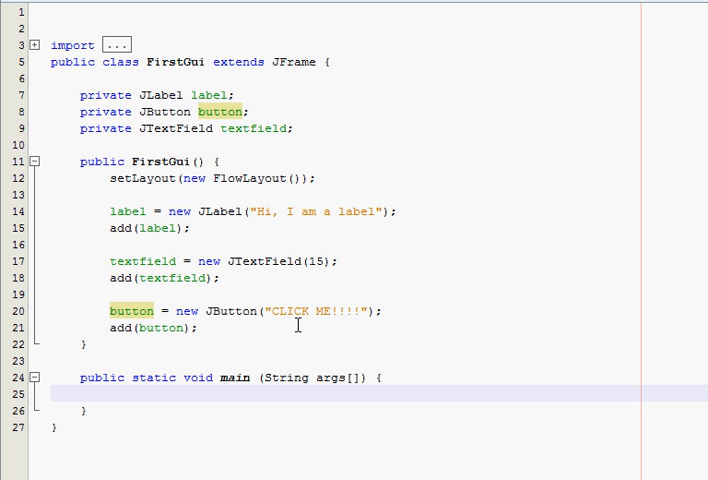
Create FirstGui gui = new FirstGui(); inside main.
type("FirstGui")
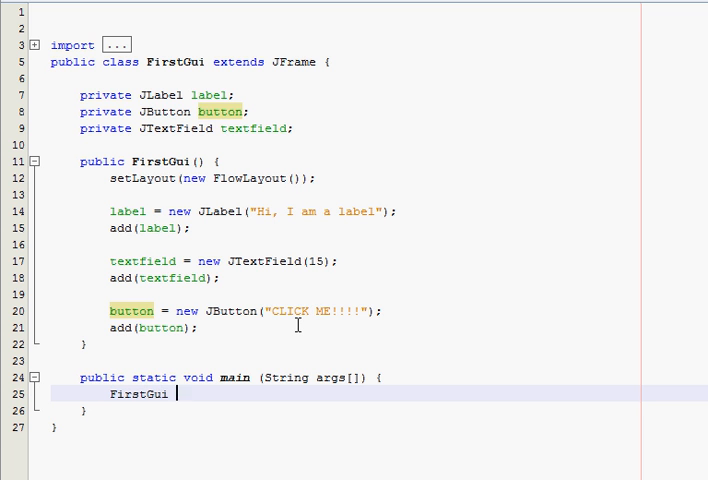
type("= new")
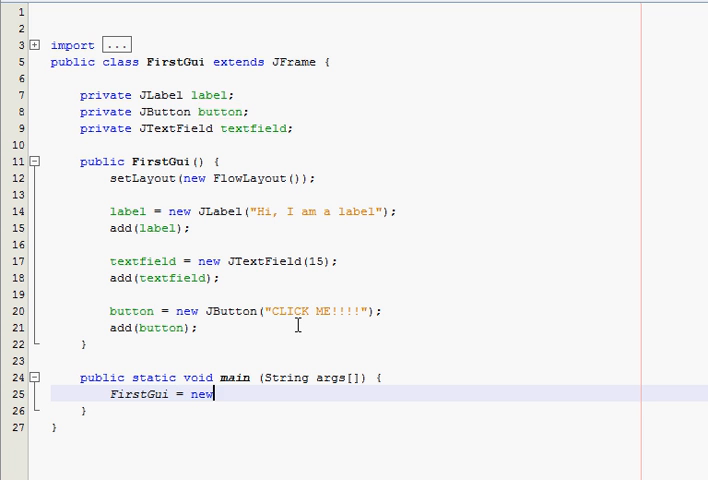
type("gui =")
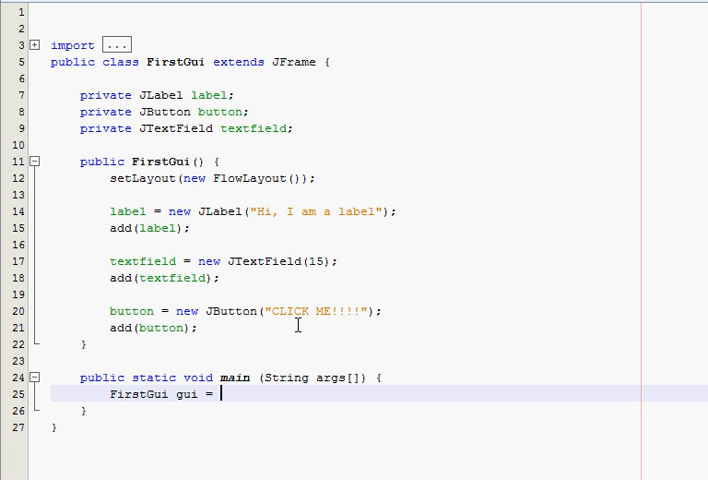
type("new FirstGui")
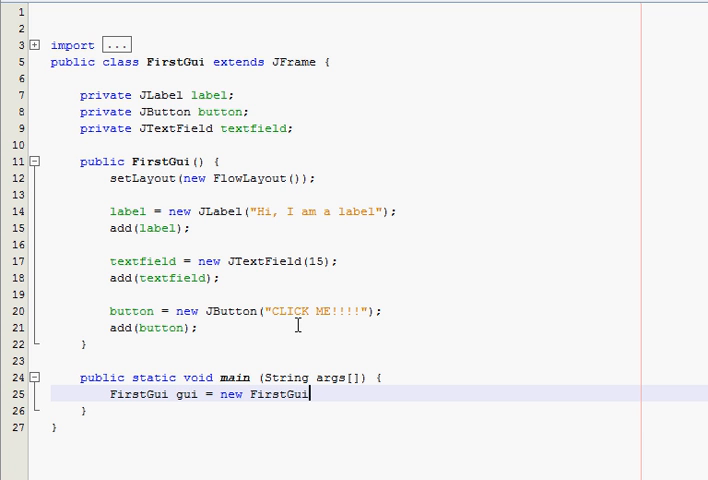
type("();")
type("gui.setDefaultCloseOperation(WIDTH);")
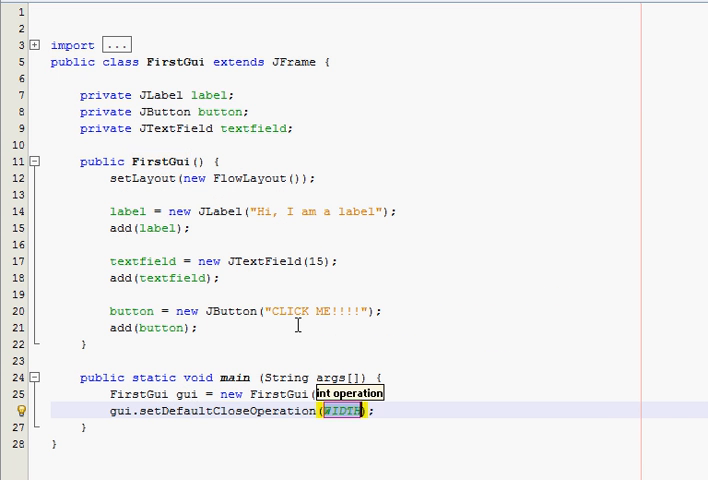
Set gui to EXIT_ON_CLOSE, make it visible and size it 200 by 125.
type("JFrame.EXIT_ON_CLOSE")
type("gui.")
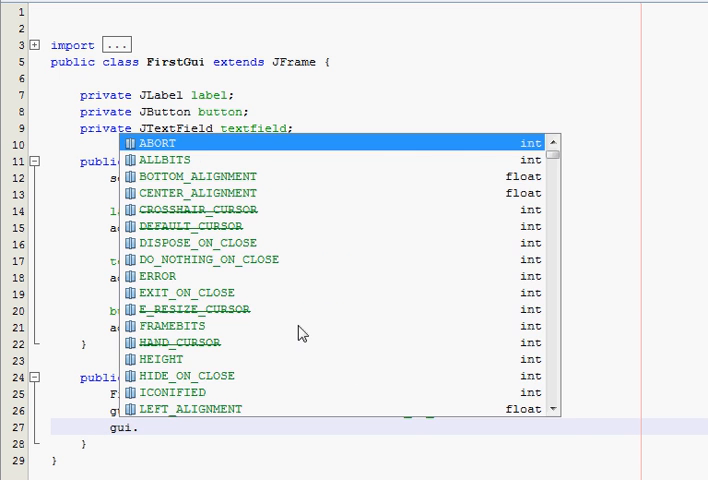
key("Escape")
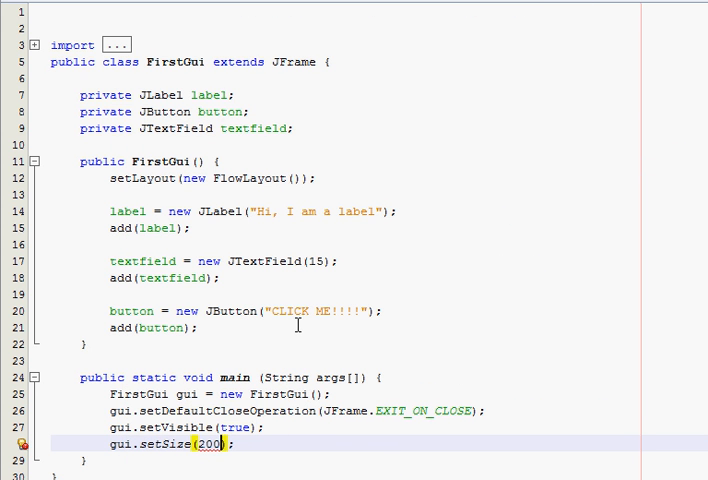
type(", 100")
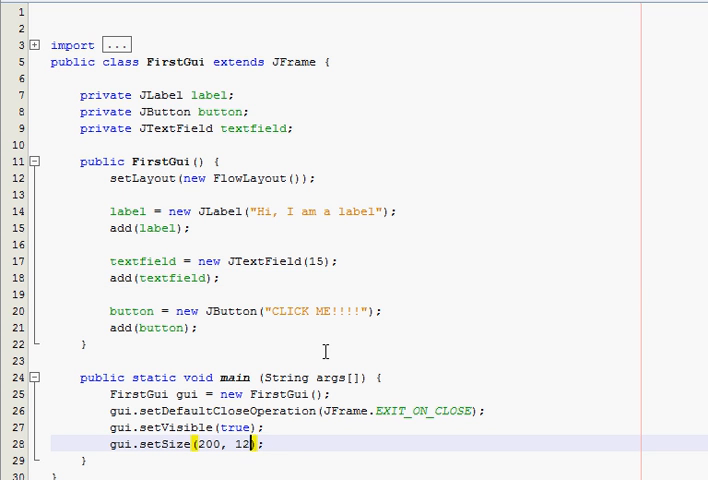
type("5")
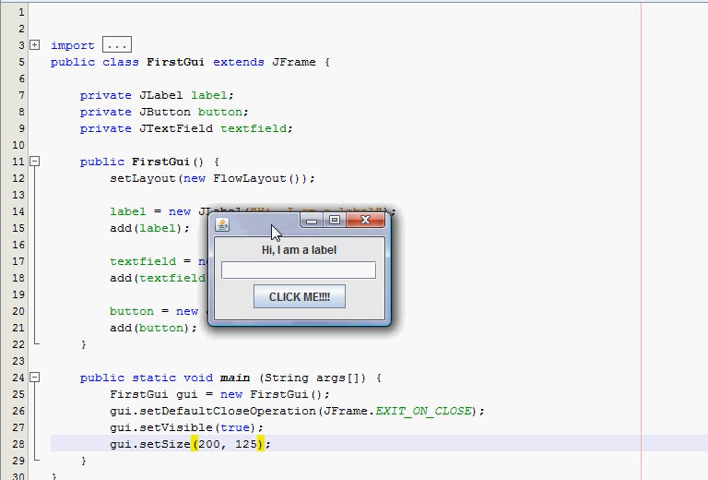
mouse_move(272, 256)
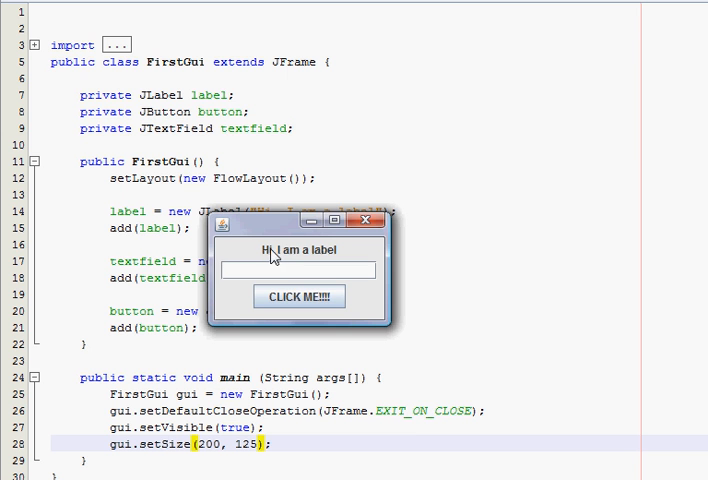
mouse_move(276, 236)
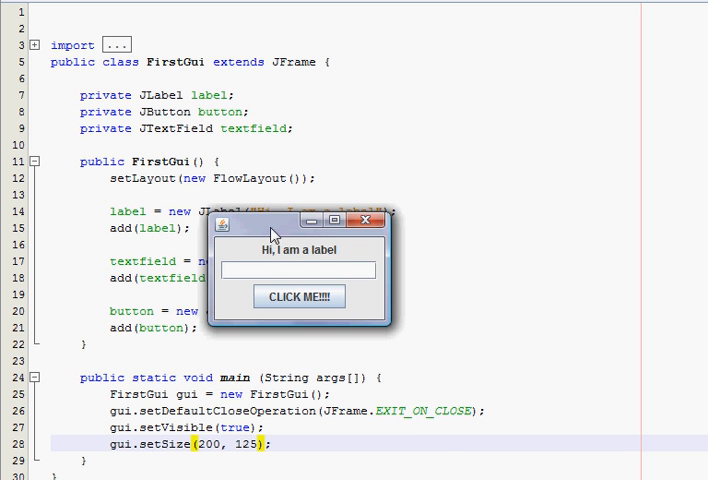
Type gibberish into the running window's text field, try the CLICK ME button and move the window.
left_click(368, 220)
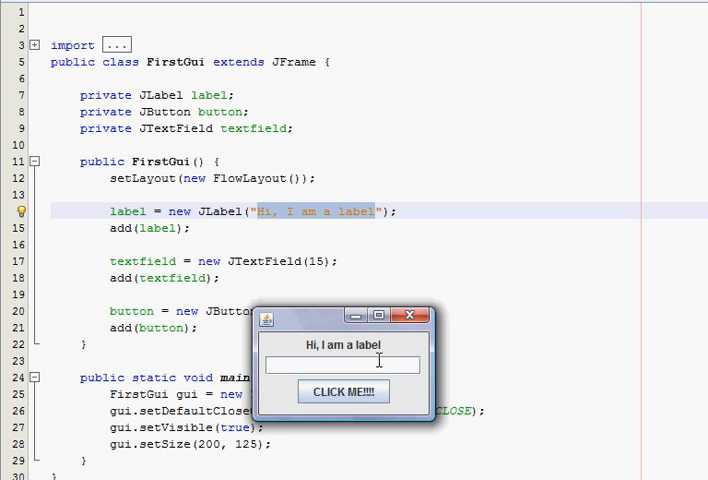
type("al;sdfjlasdjfaldfjwae")
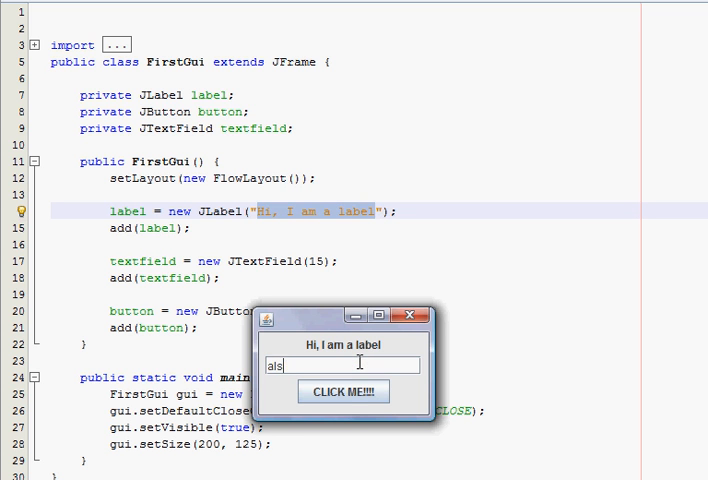
left_click(344, 392)
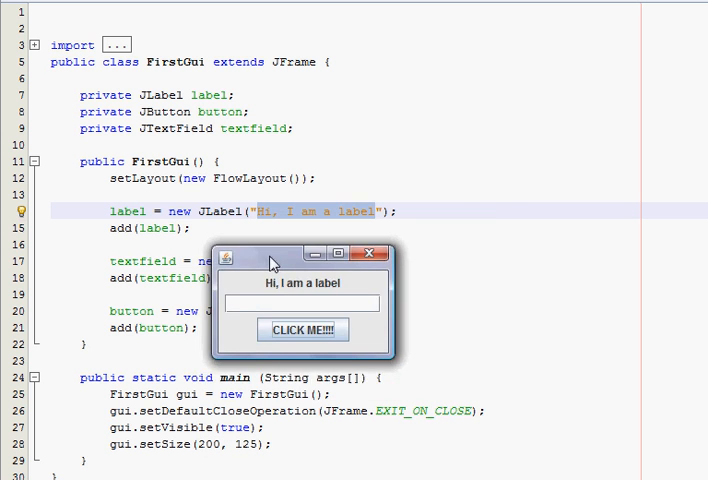
left_click_drag(270, 252, 376, 152)
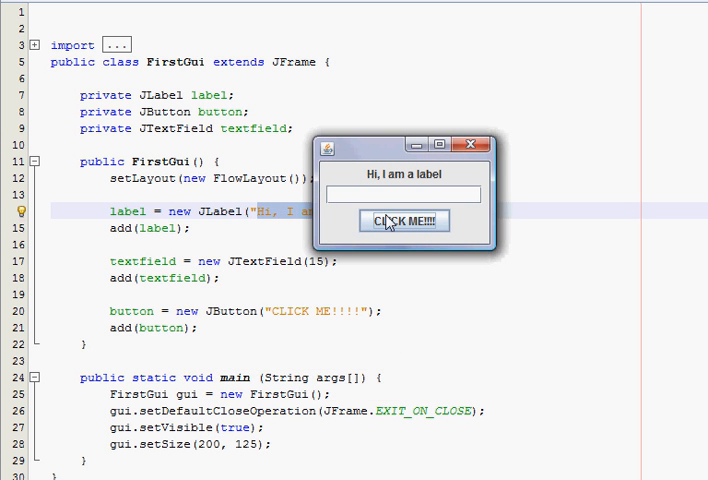
mouse_move(396, 190)
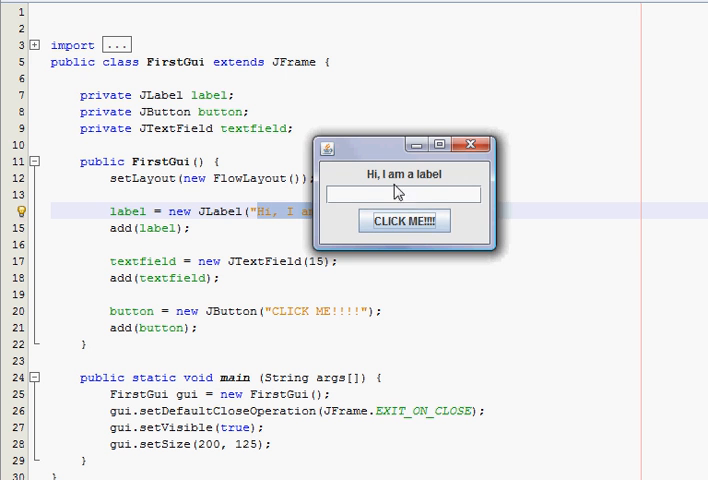
mouse_move(348, 156)
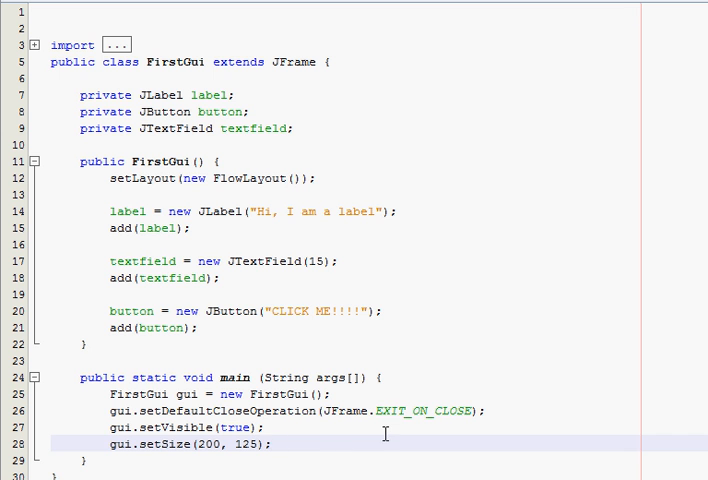
Add gui.setTitle("Title"); after the setSize call in main.
type("gui.setTitle(\"Title\");")
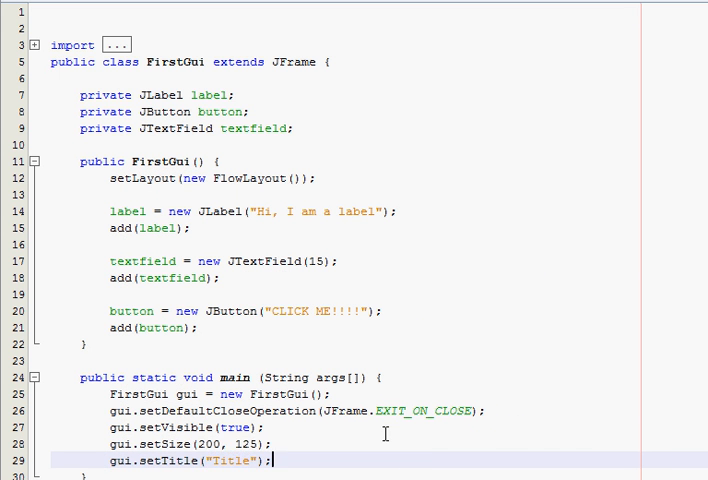
mouse_move(272, 196)
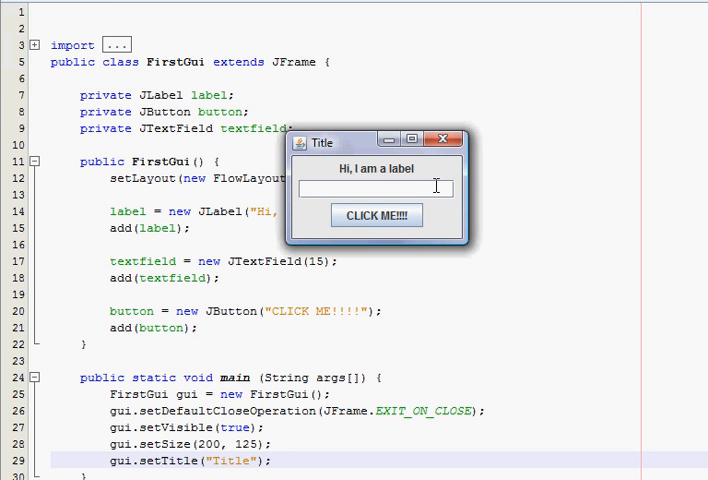
Type Hello. into the titled window's text field and select it all to clear it.
type("Hello.")
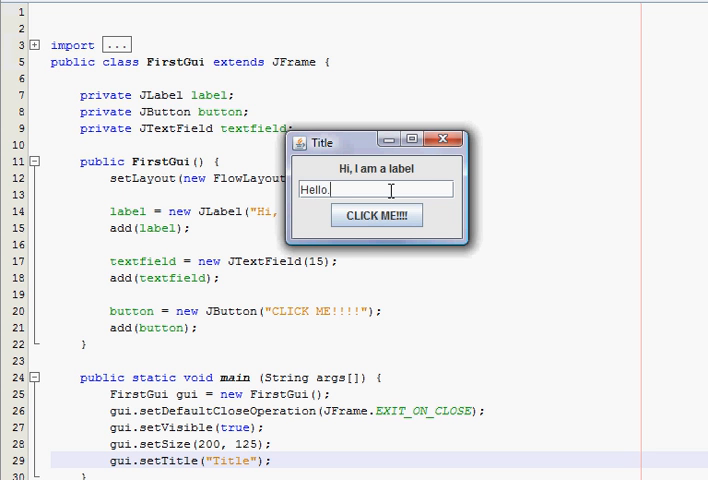
key("ctrl+a")
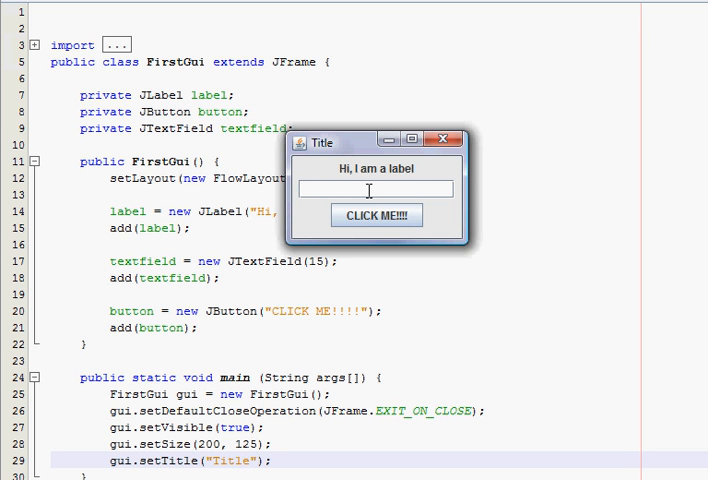